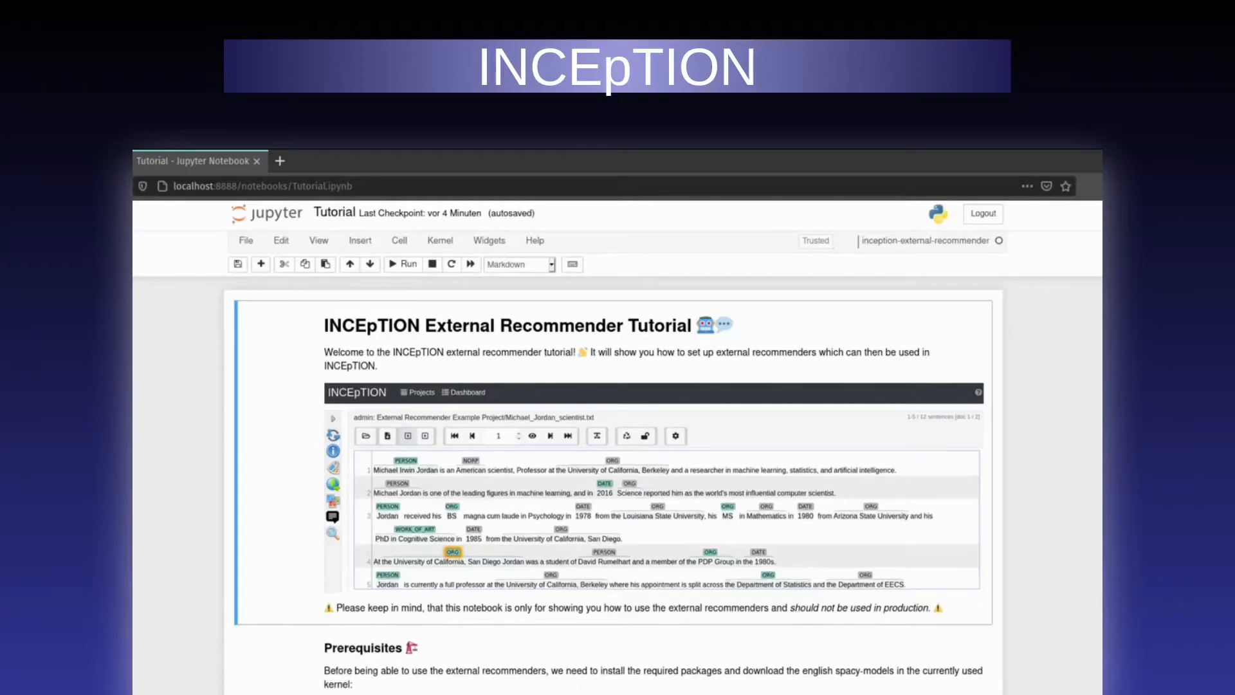
# - Scroll through the Jupyter project files and open Tutorial.ipynb
pyautogui.scroll(-3)
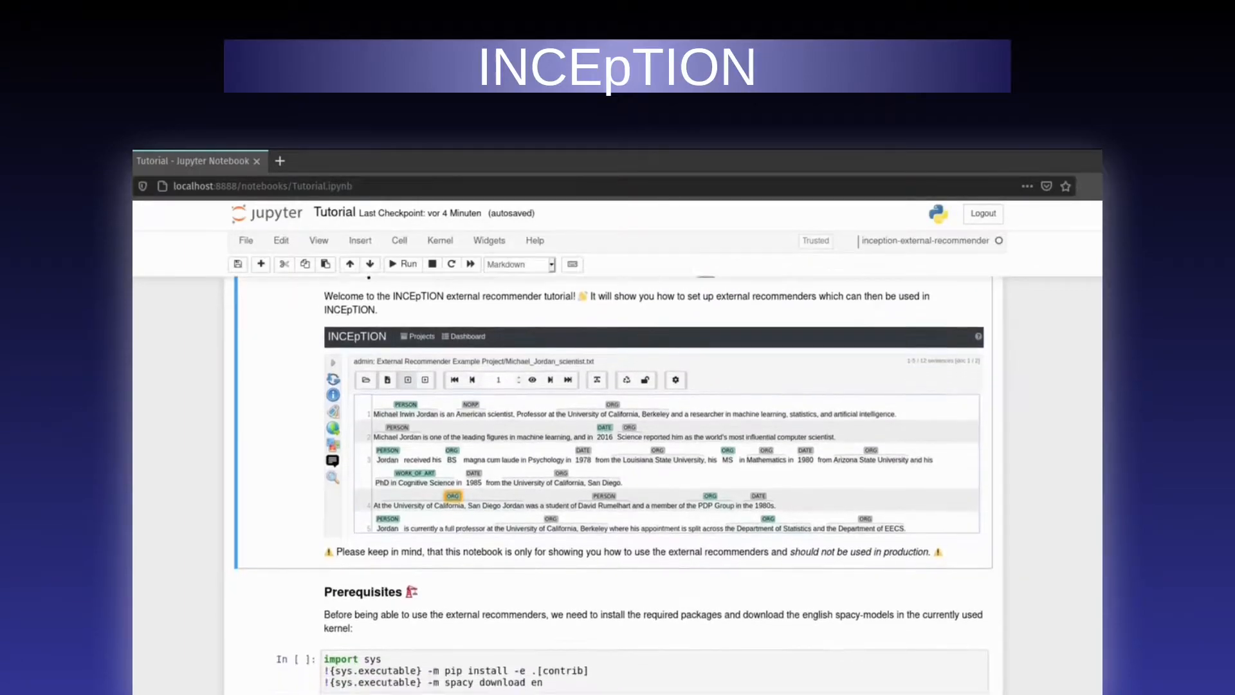
pyautogui.scroll(-3)
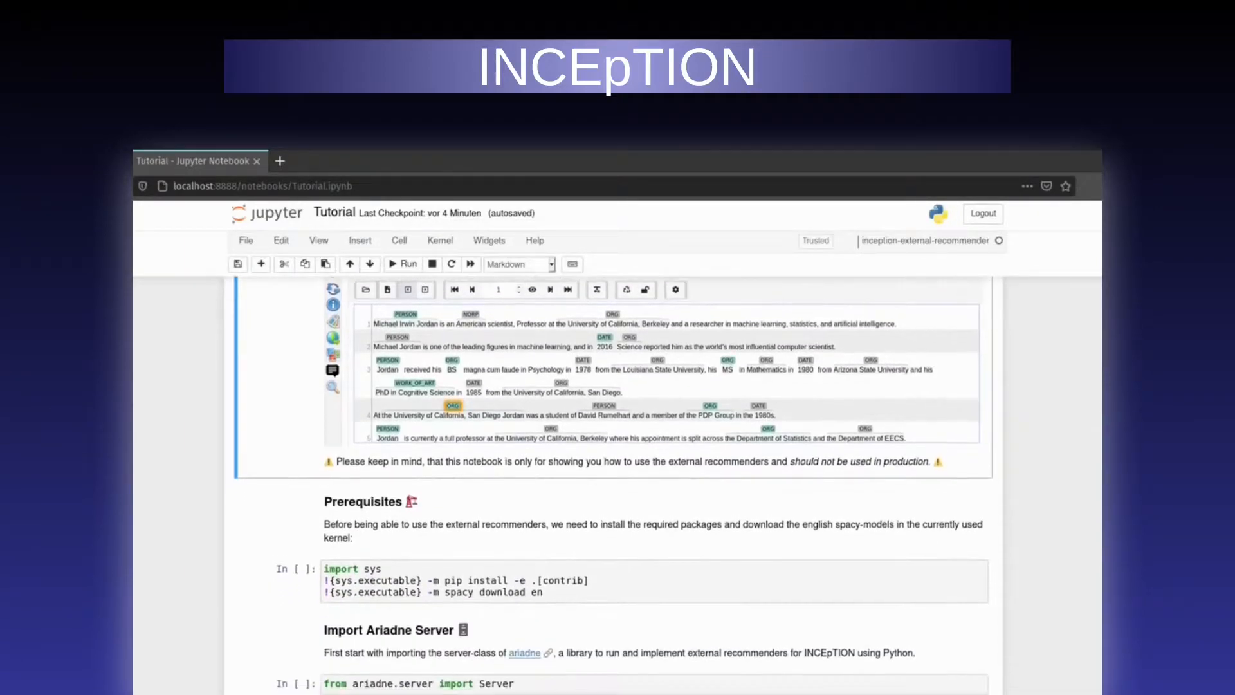
pyautogui.scroll(-3)
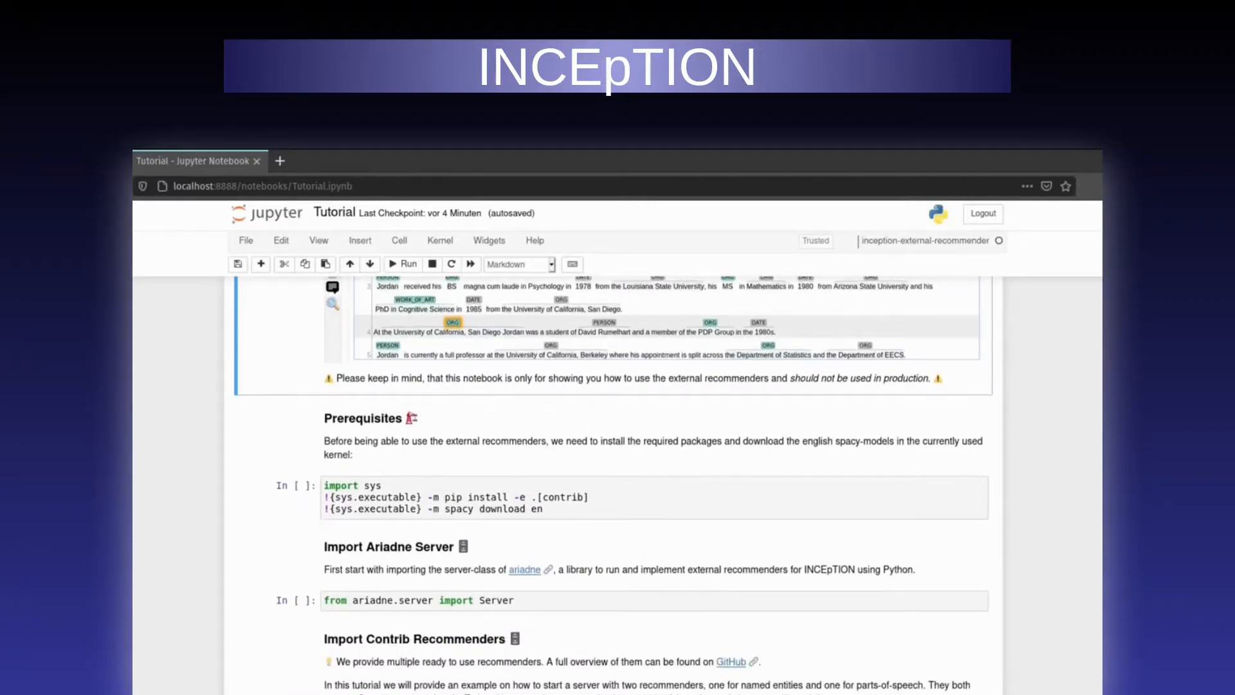
pyautogui.scroll(-3)
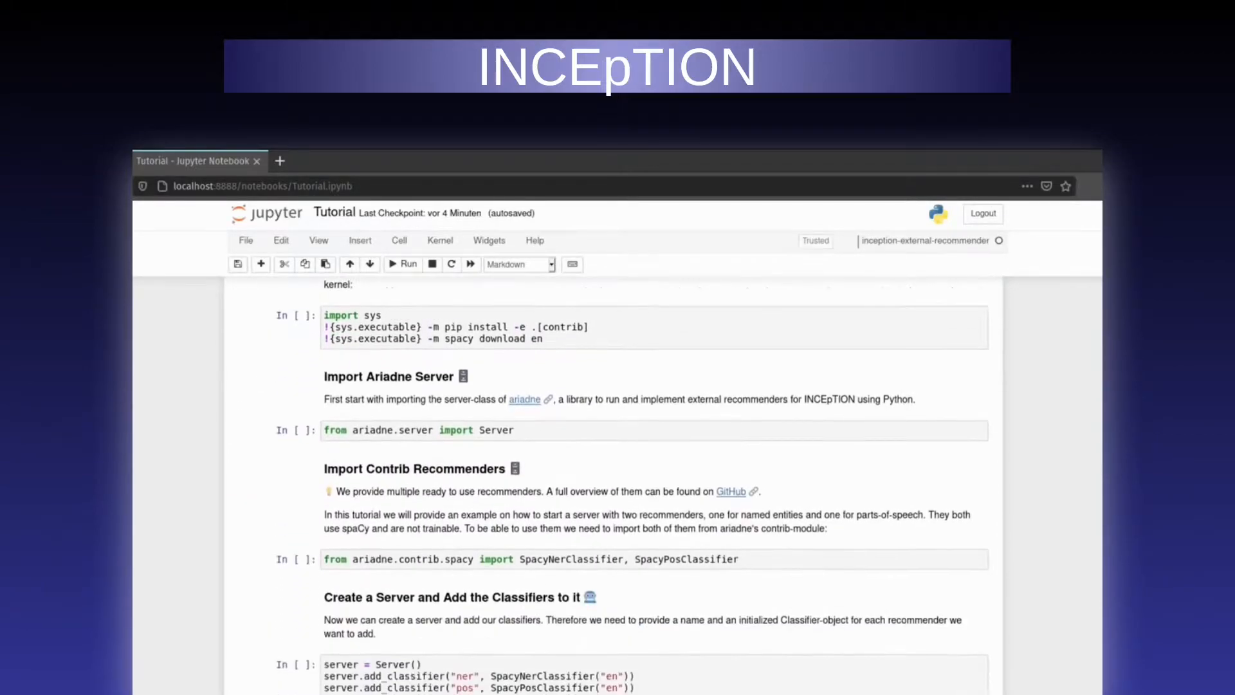
pyautogui.scroll(3)
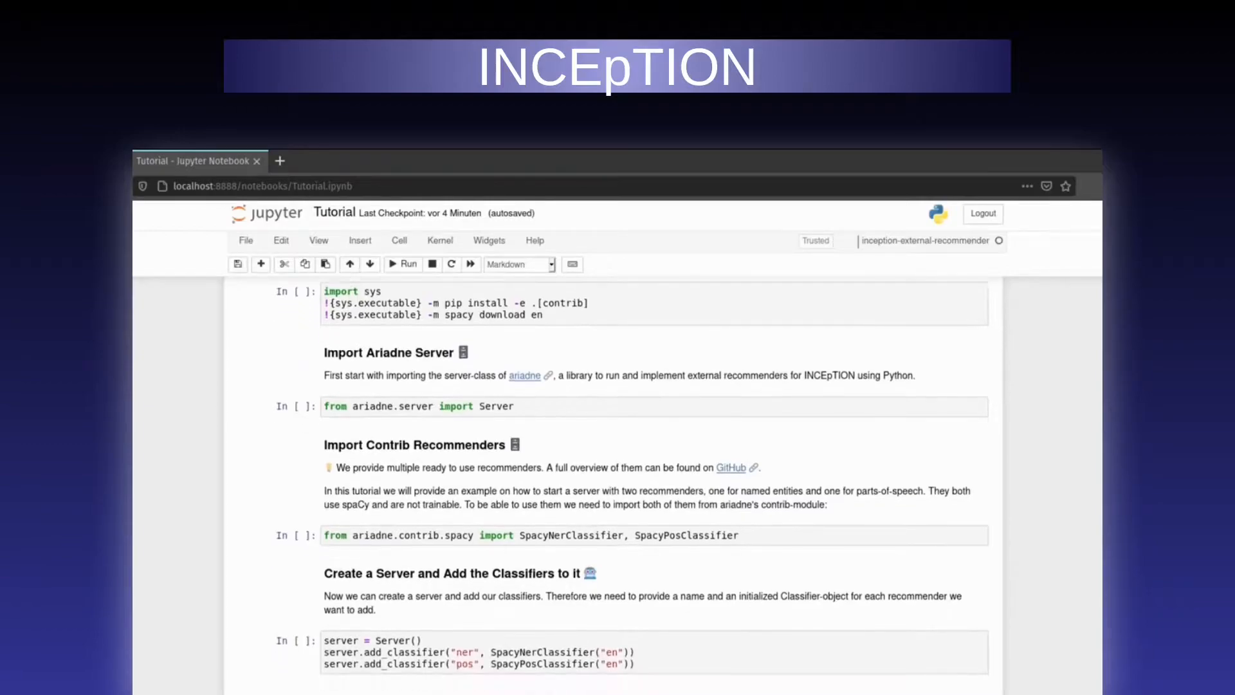
pyautogui.scroll(-3)
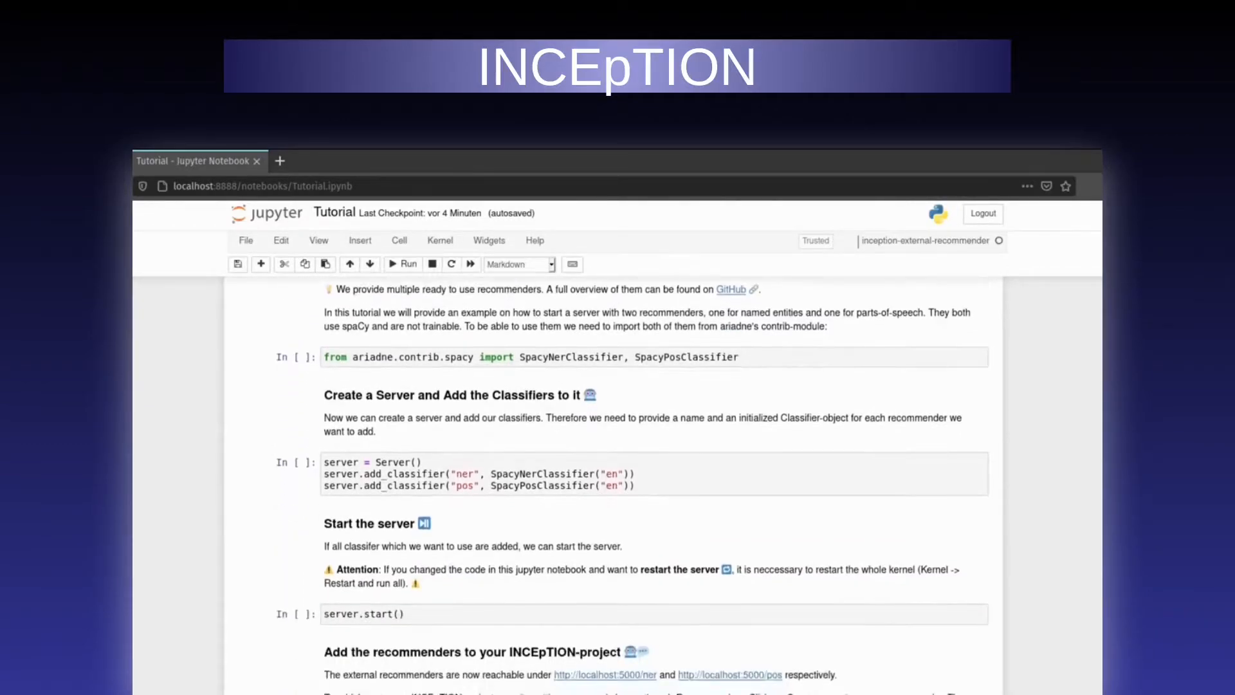
pyautogui.scroll(-3)
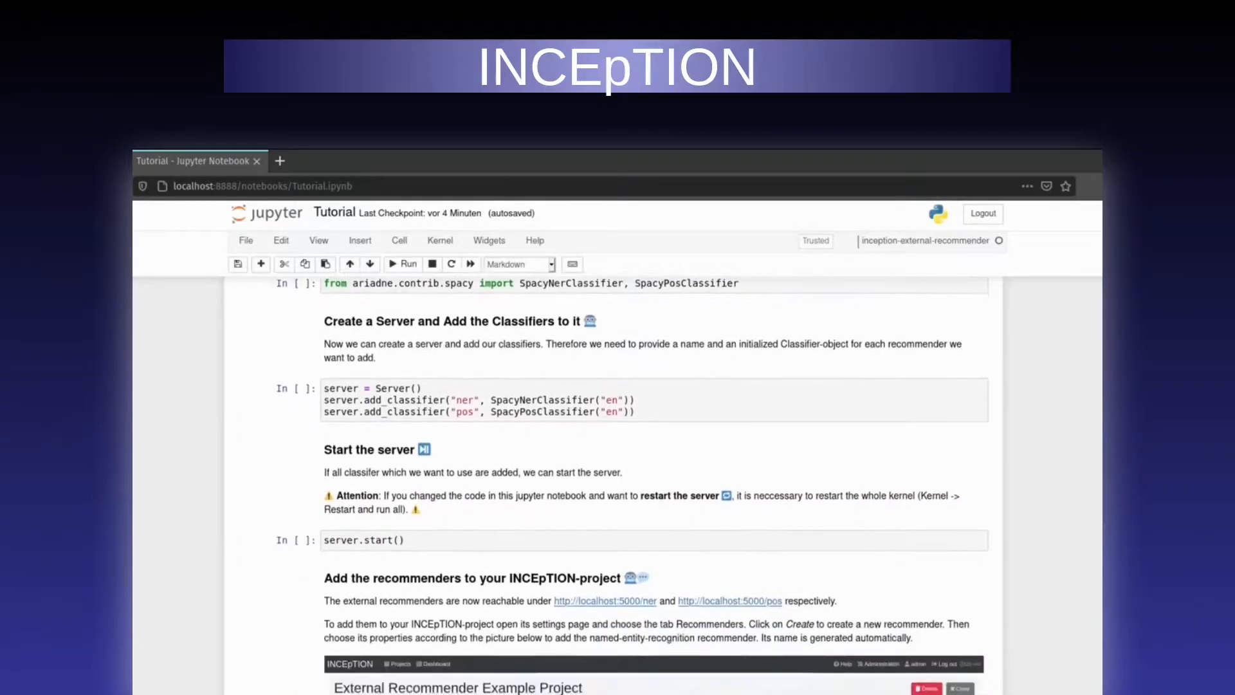
pyautogui.scroll(-3)
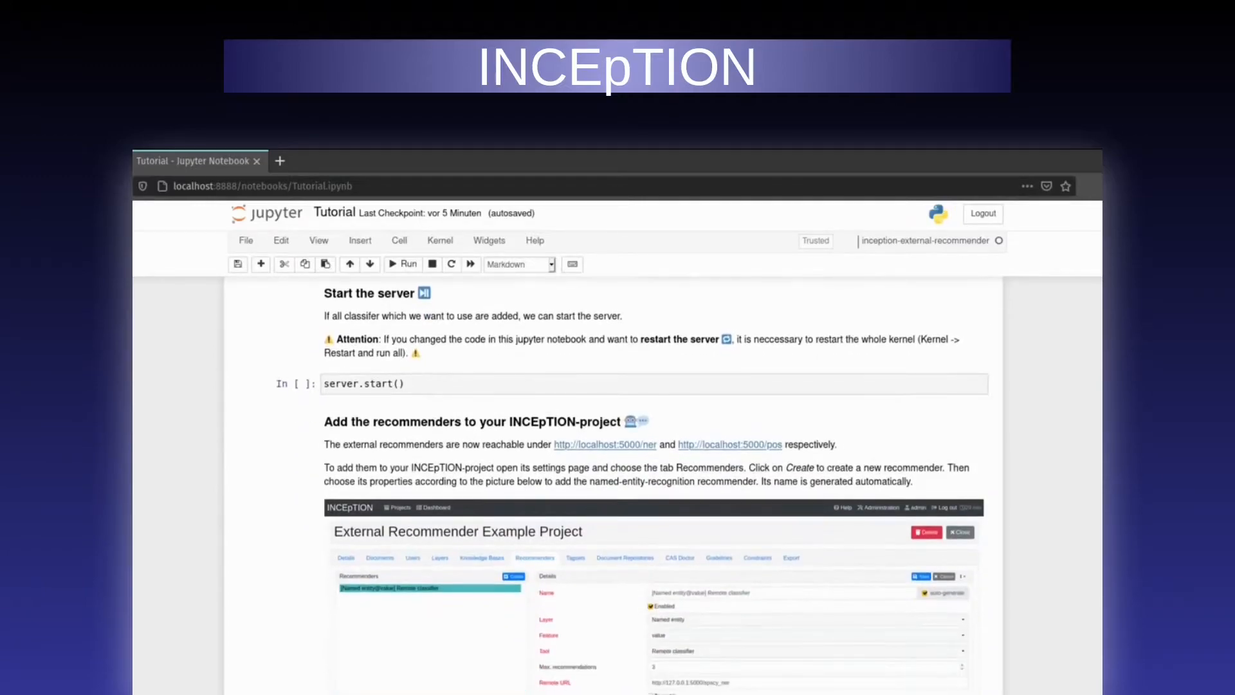
pyautogui.scroll(-3)
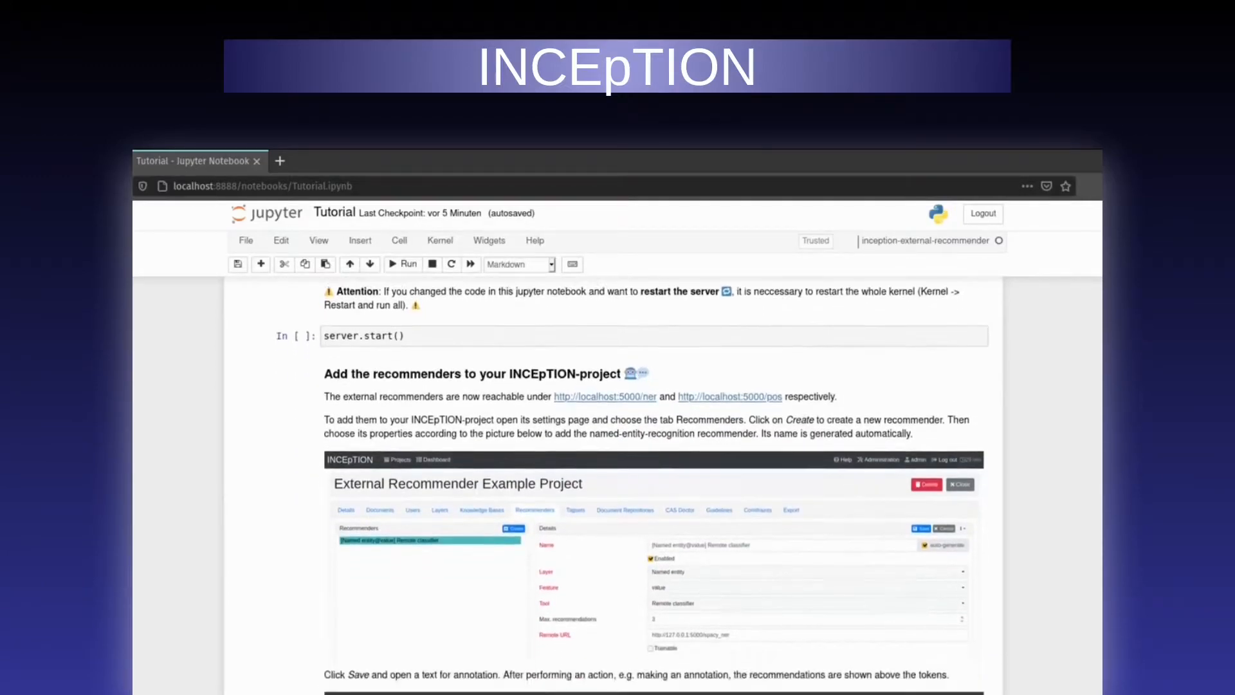
pyautogui.scroll(-3)
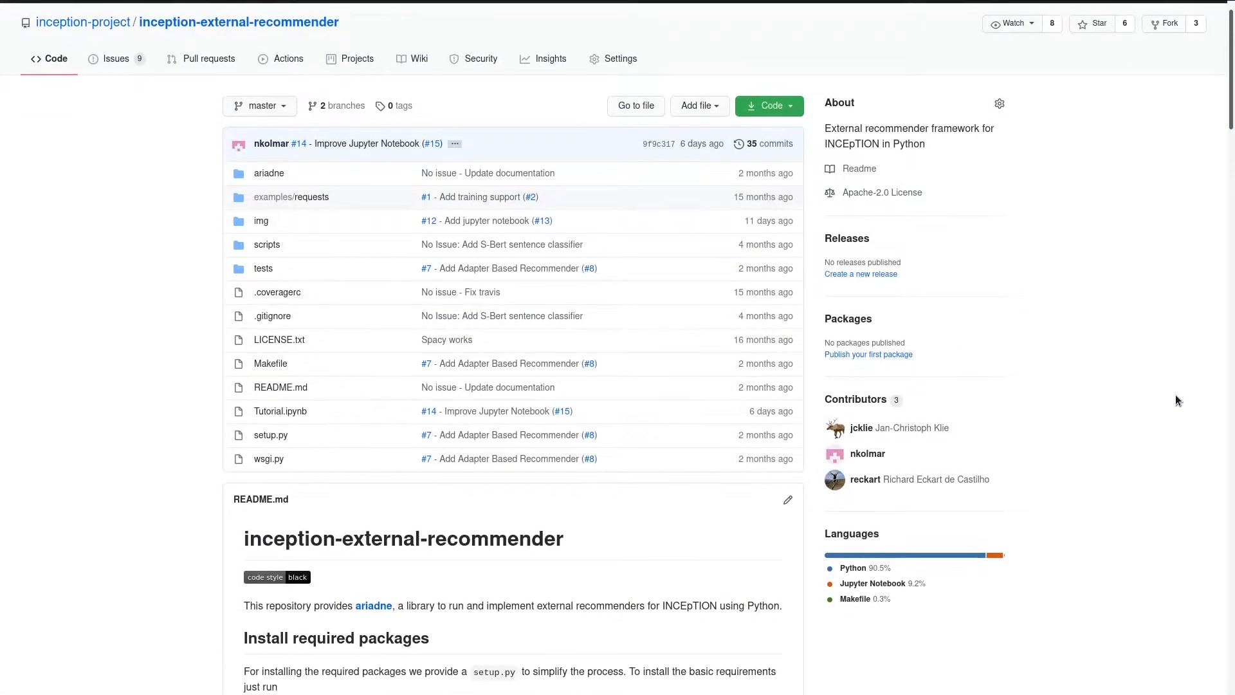
pyautogui.scroll(-3)
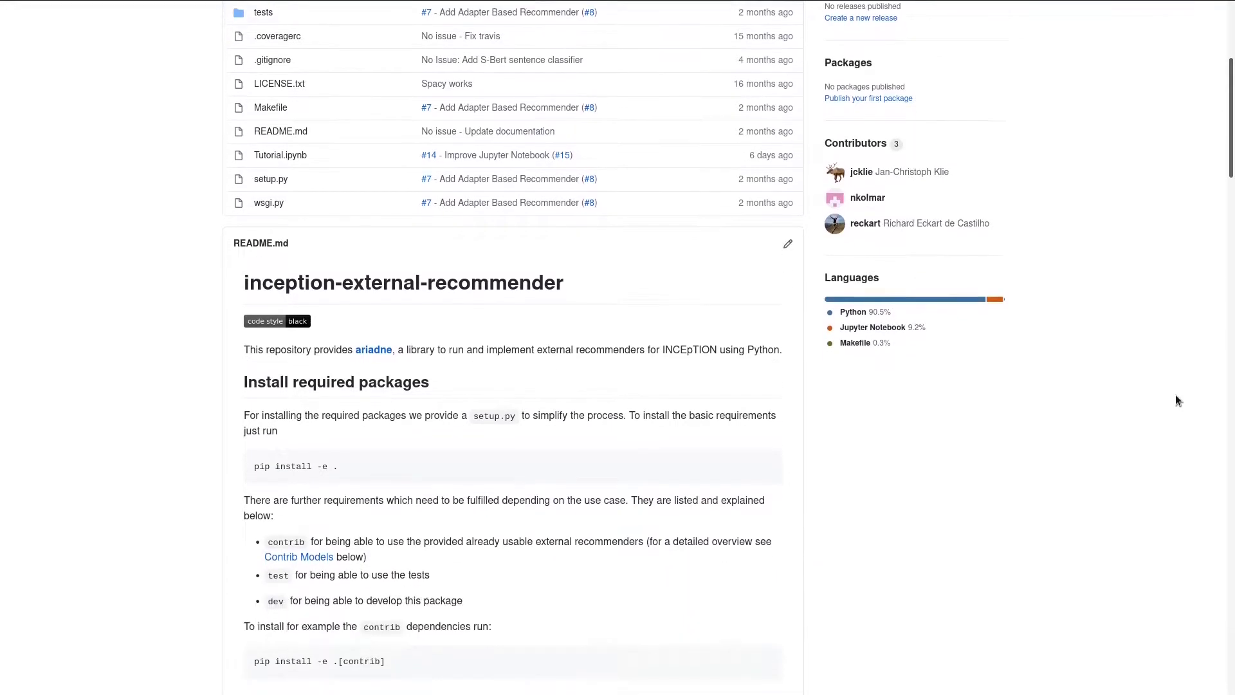
pyautogui.scroll(-3)
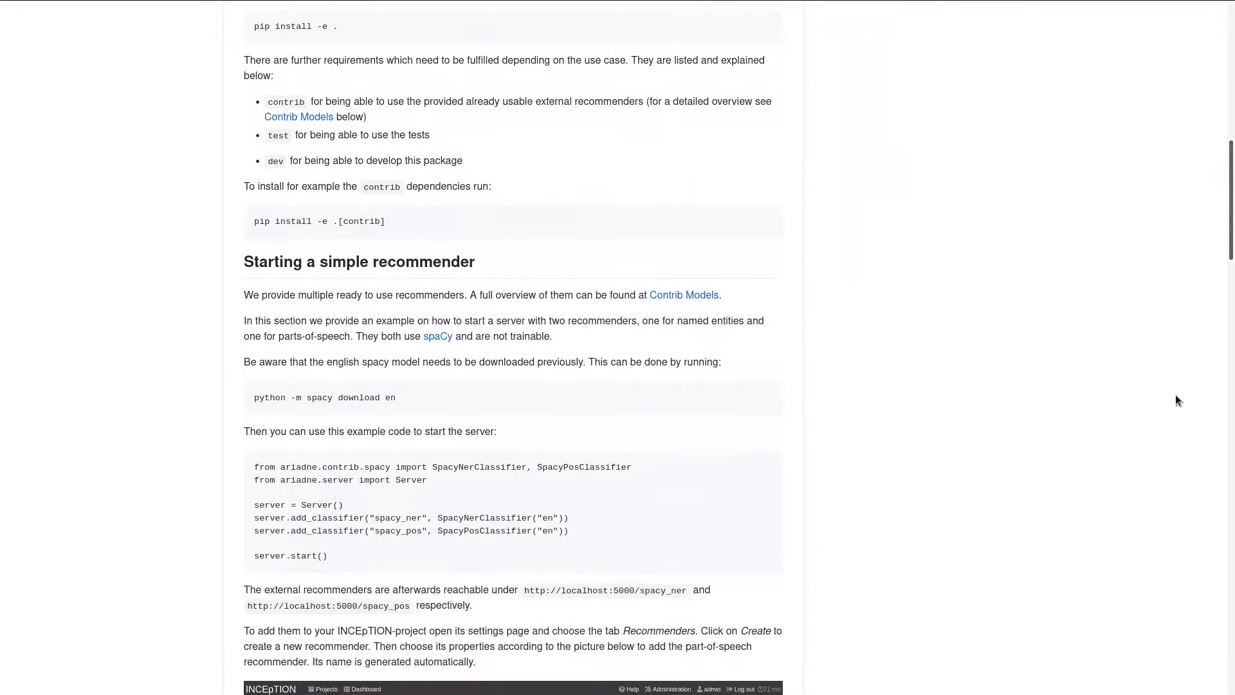
pyautogui.scroll(-3)
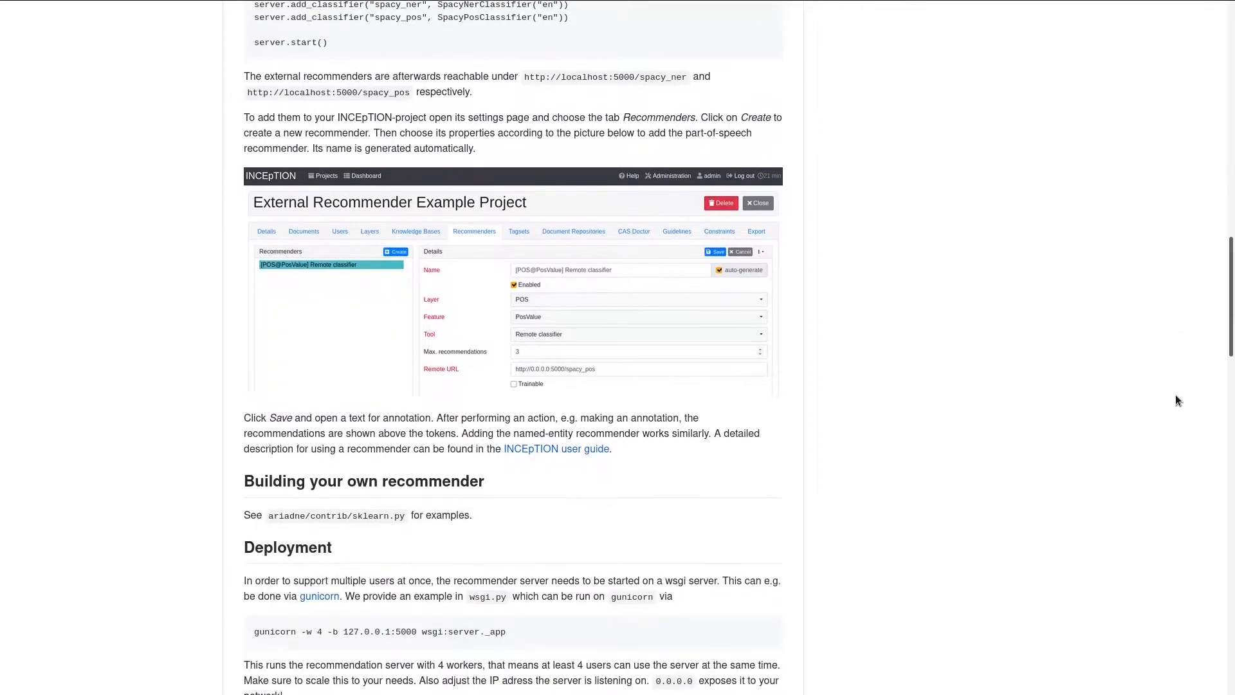
pyautogui.scroll(-3)
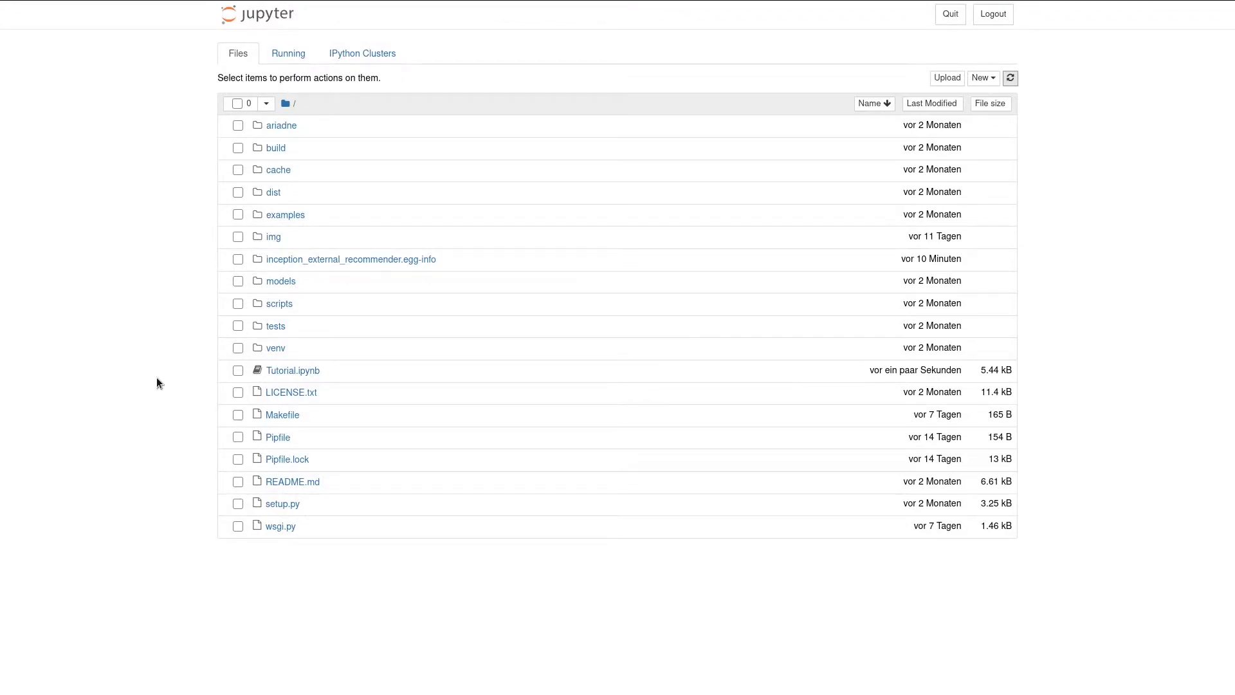
pyautogui.moveTo(252, 379)
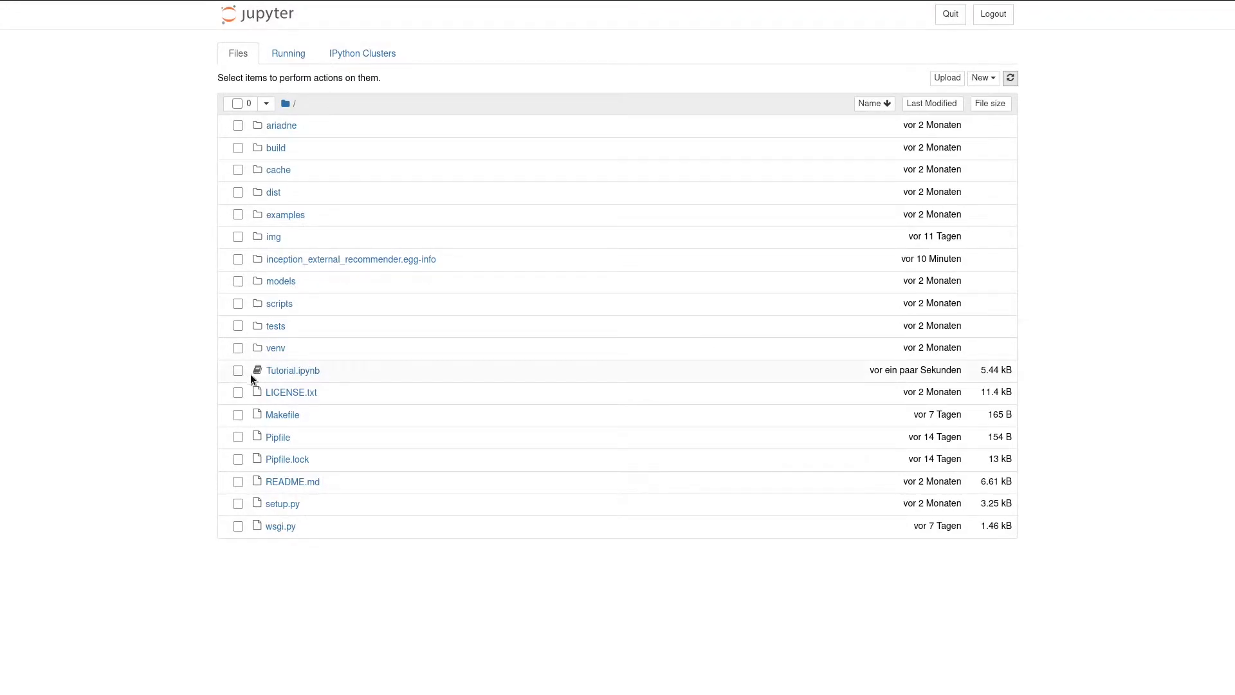
pyautogui.moveTo(319, 382)
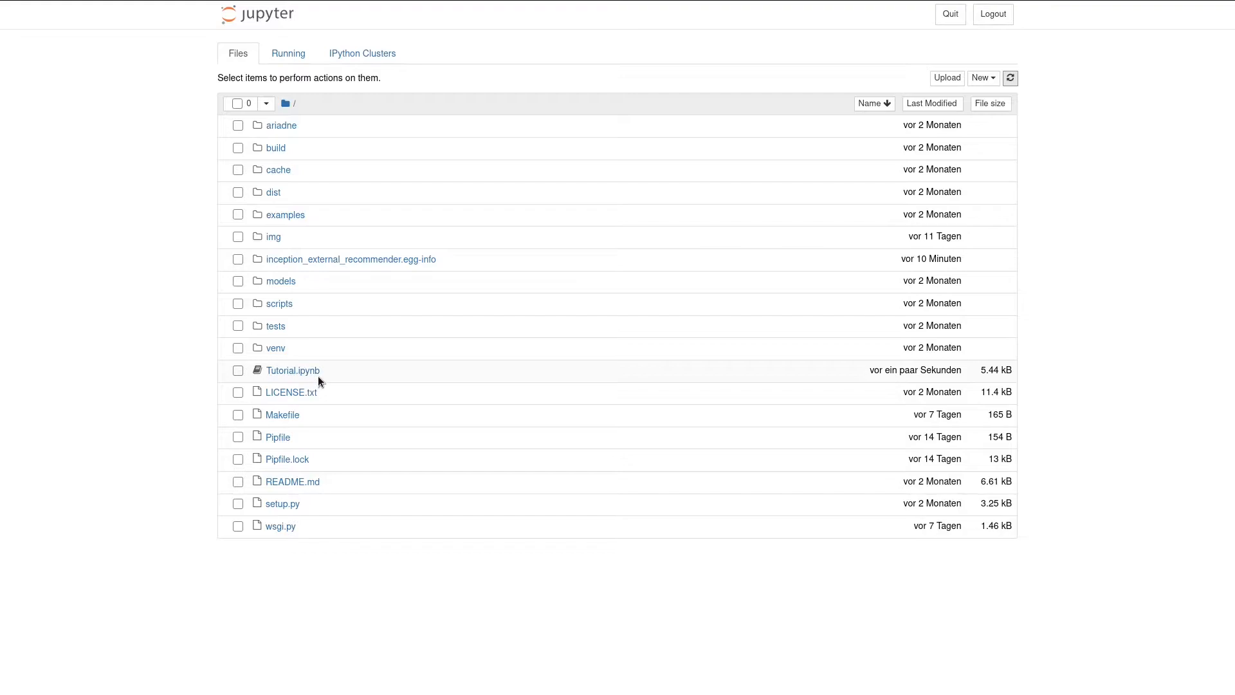
pyautogui.click(291, 371)
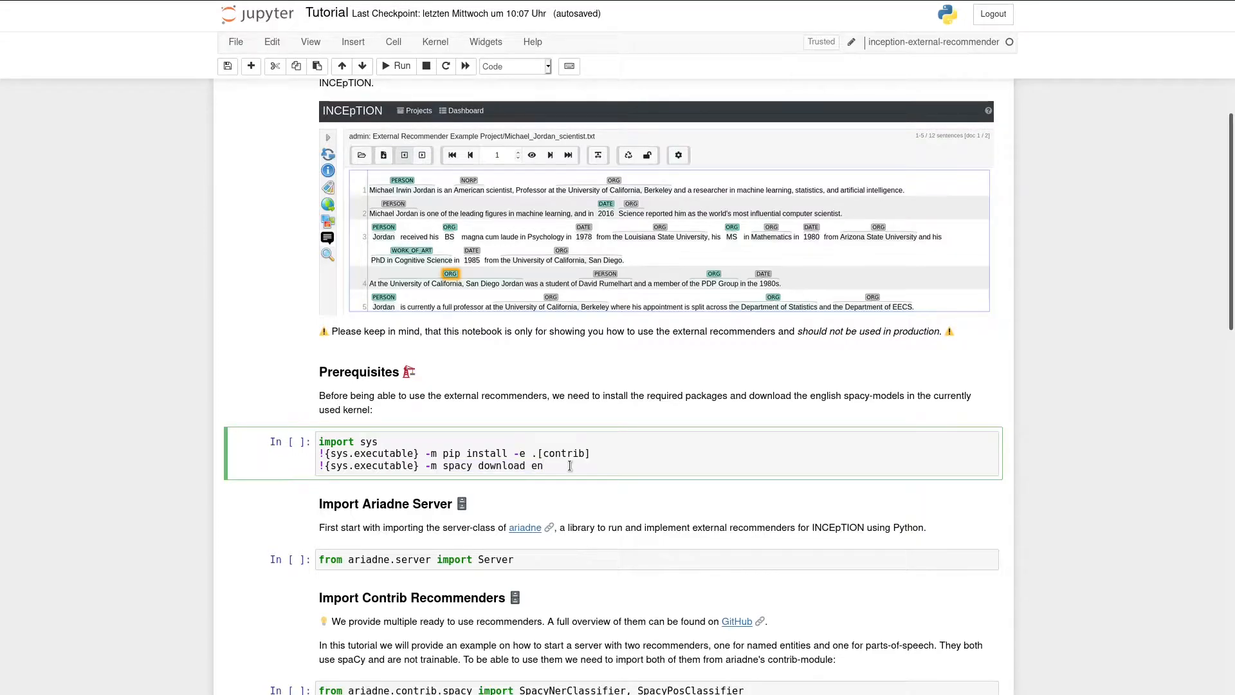
# - Run the prerequisites cell installing spaCy's English model, then the ariadne Server import cell
pyautogui.click(400, 66)
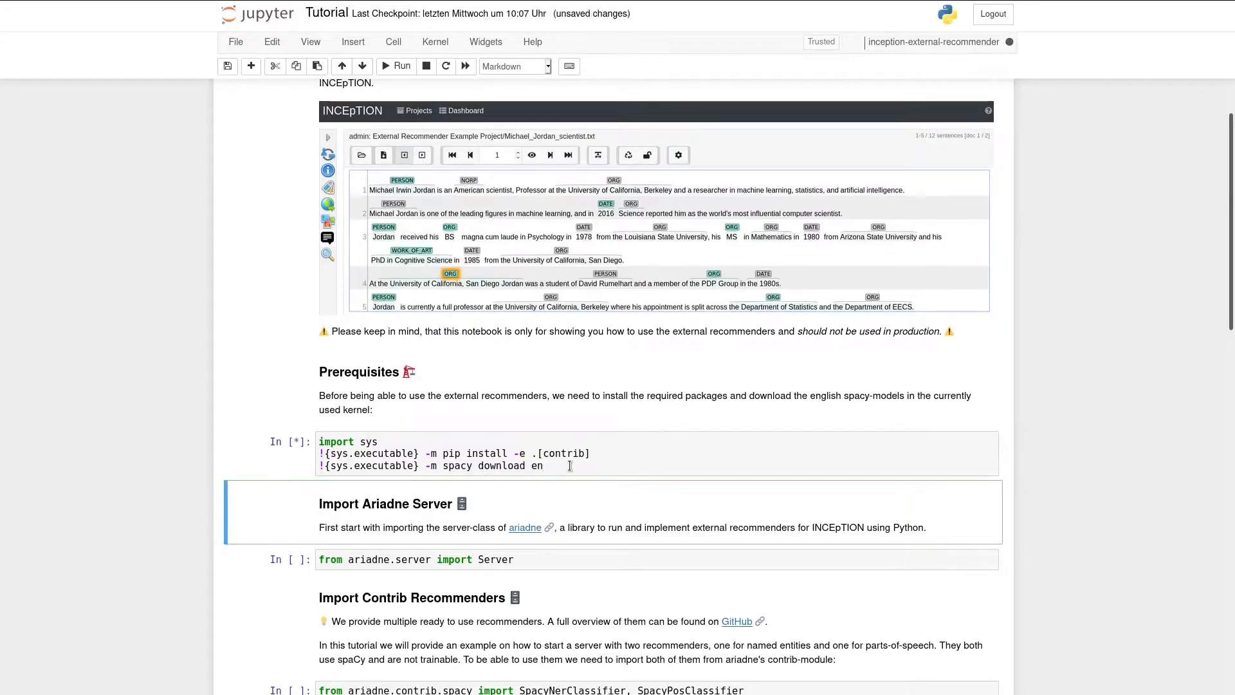
pyautogui.click(401, 66)
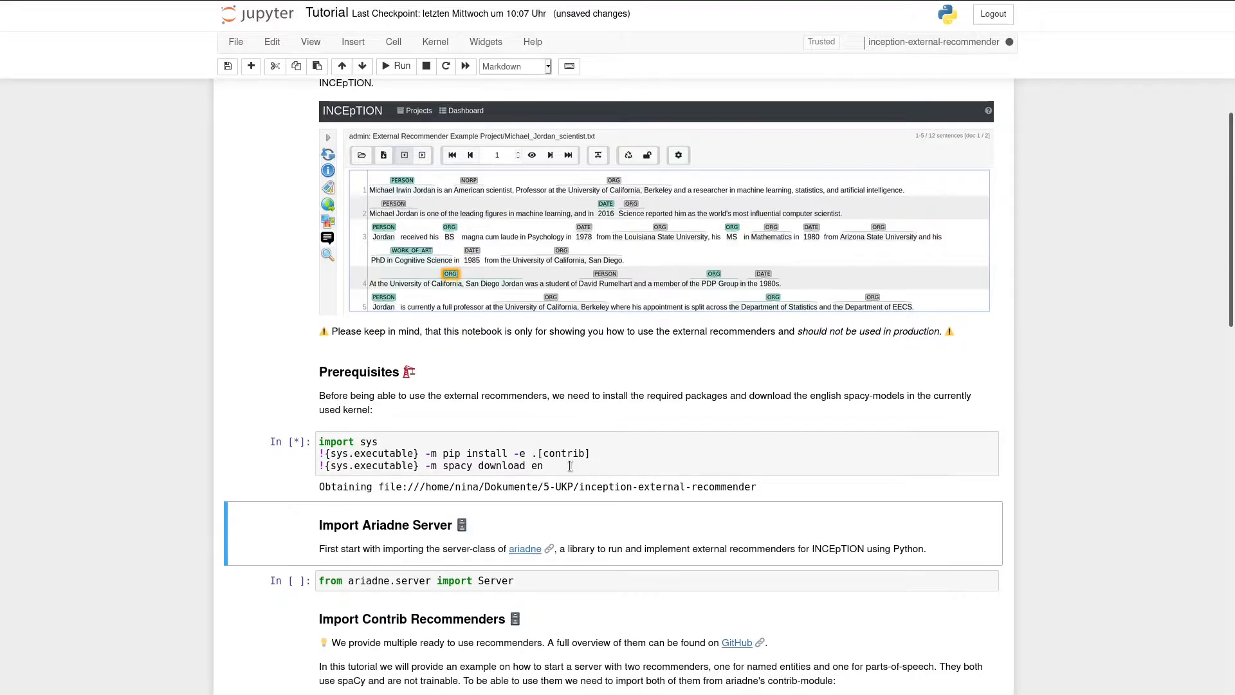
pyautogui.click(396, 66)
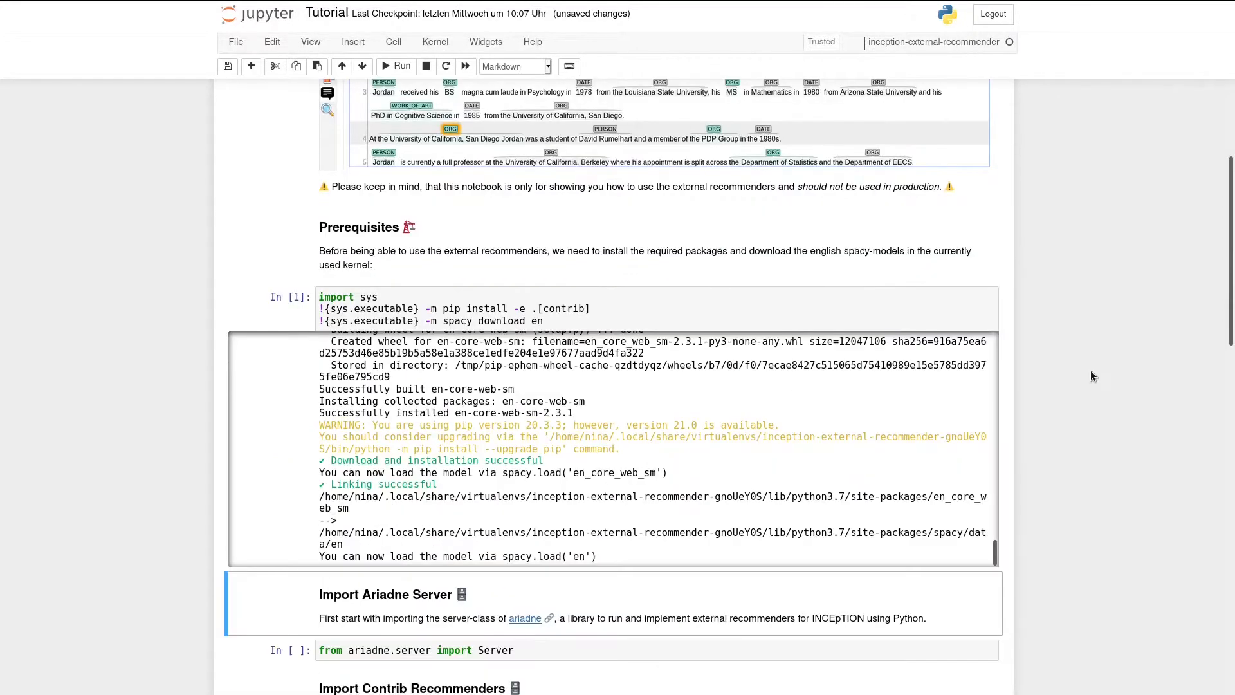
pyautogui.scroll(-3)
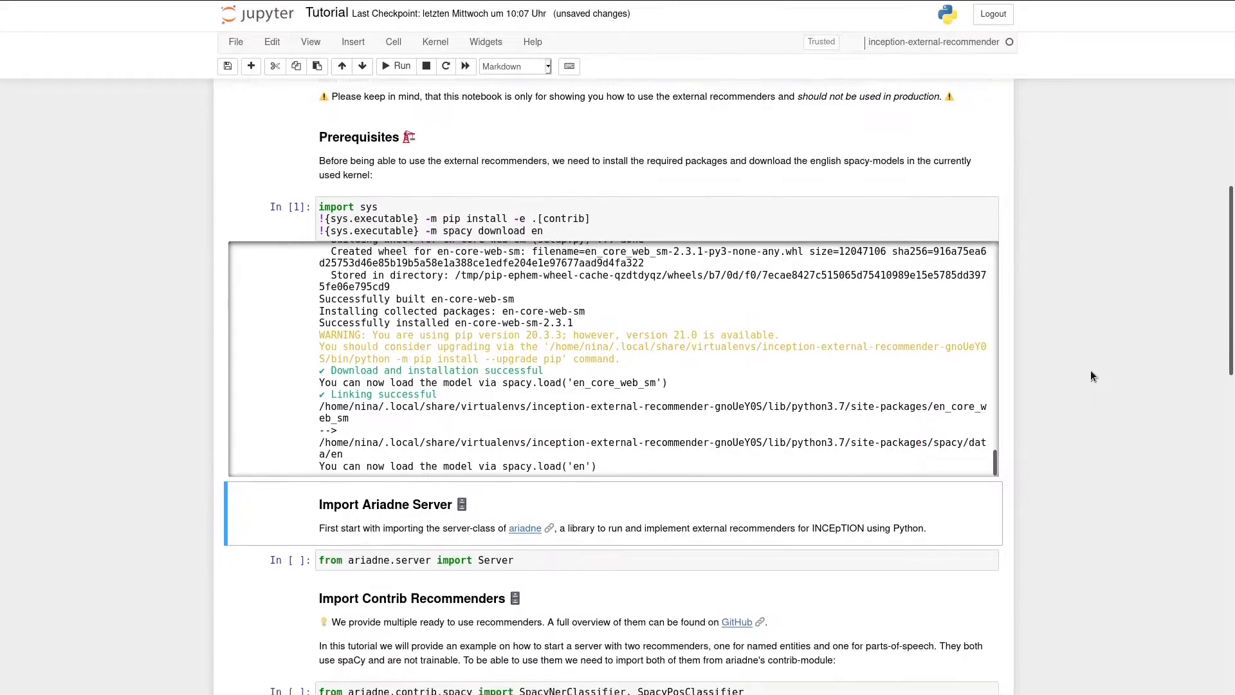
pyautogui.scroll(-3)
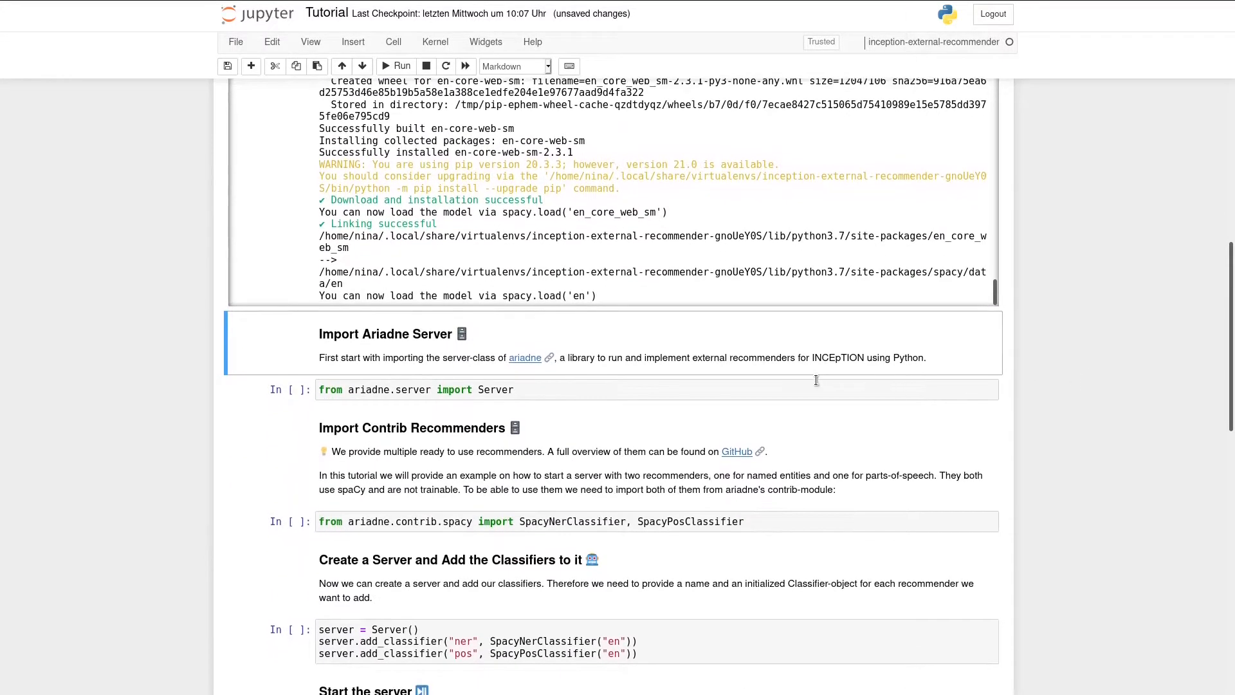
pyautogui.scroll(-3)
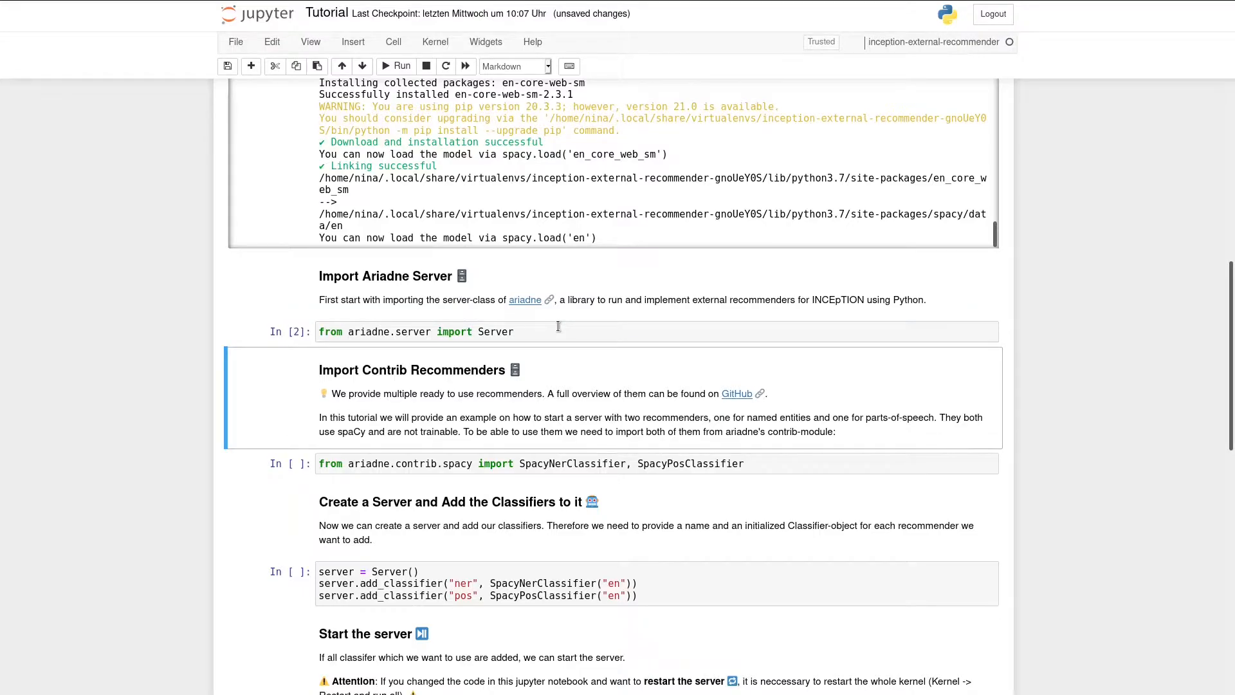
pyautogui.scroll(-3)
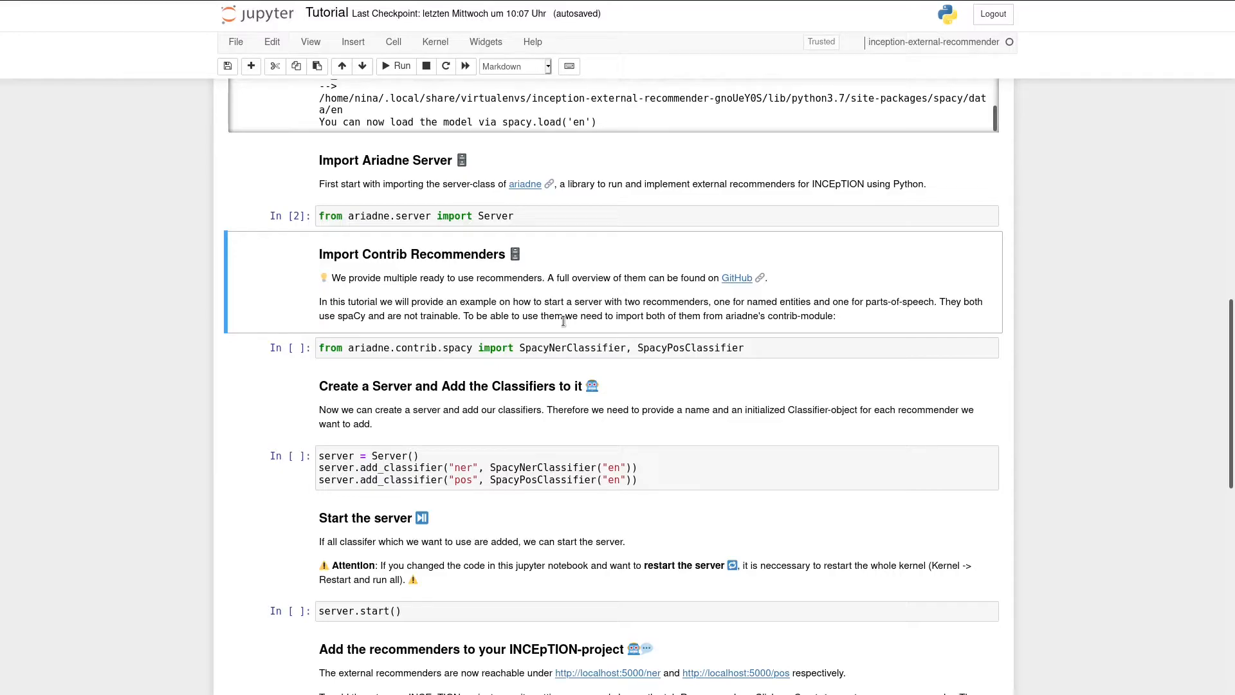
pyautogui.moveTo(740, 294)
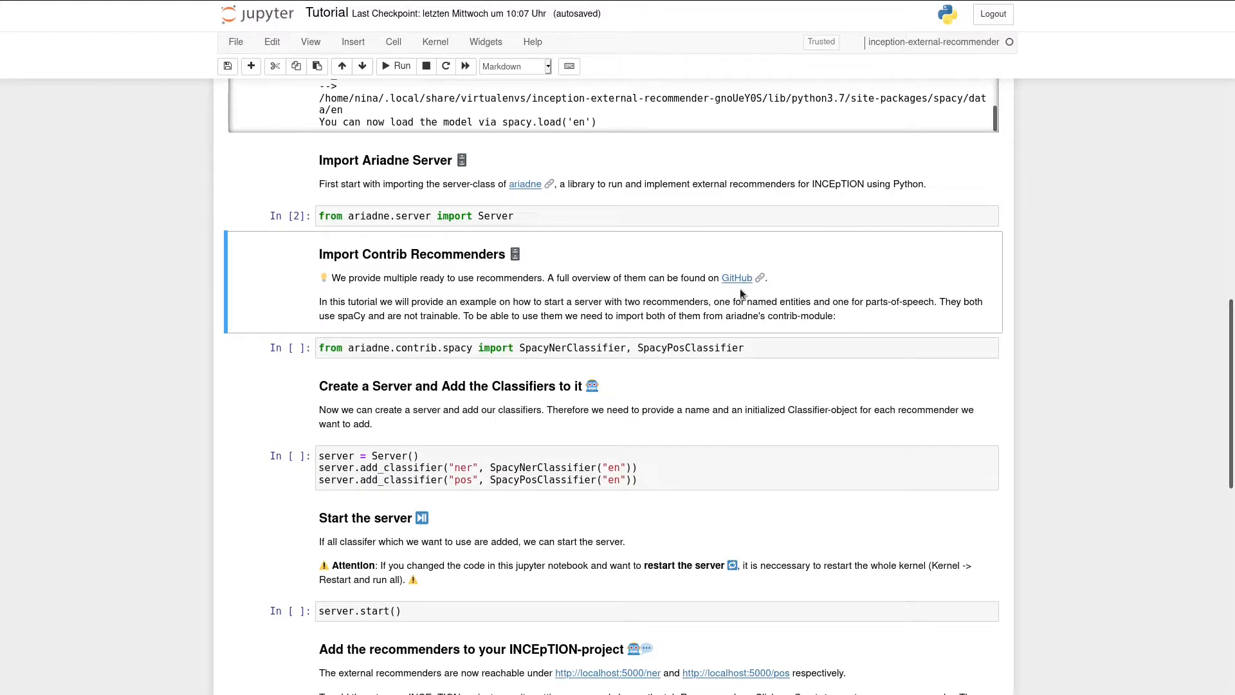
pyautogui.moveTo(737, 277)
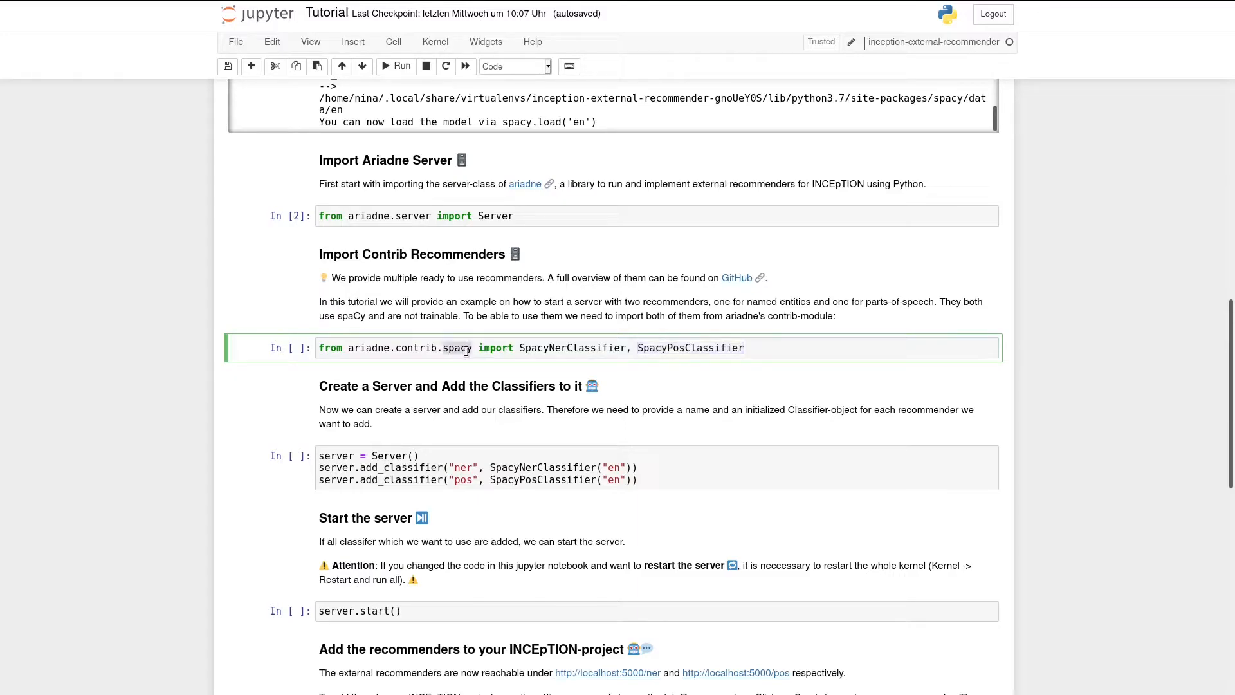
# - Run the ariadne.contrib.spacy cell importing SpacyNerClassifier and SpacyPosClassifier
pyautogui.click(786, 348)
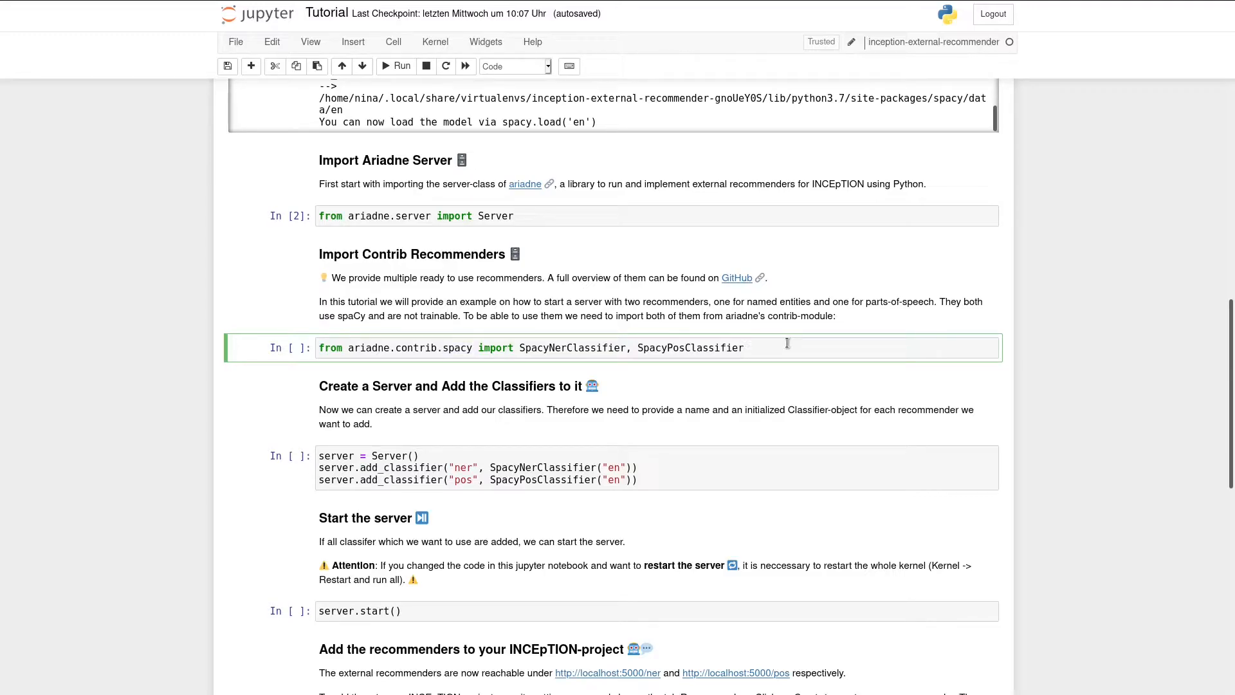
pyautogui.moveTo(437, 347)
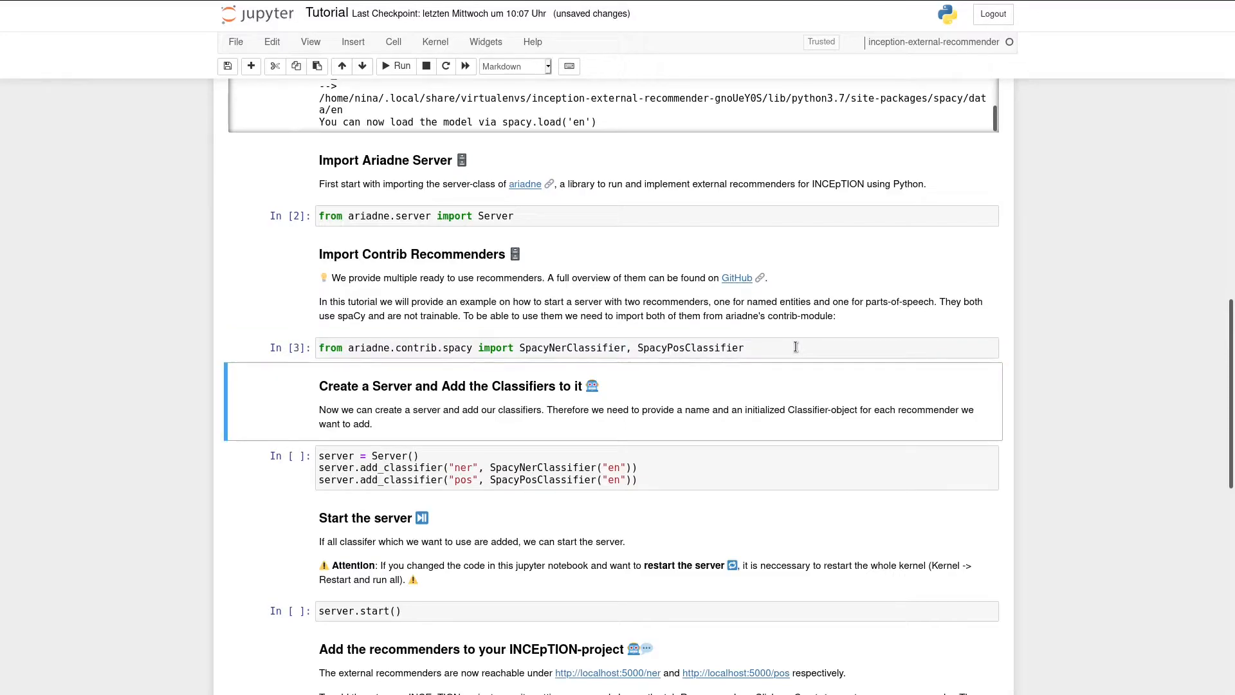
pyautogui.scroll(-3)
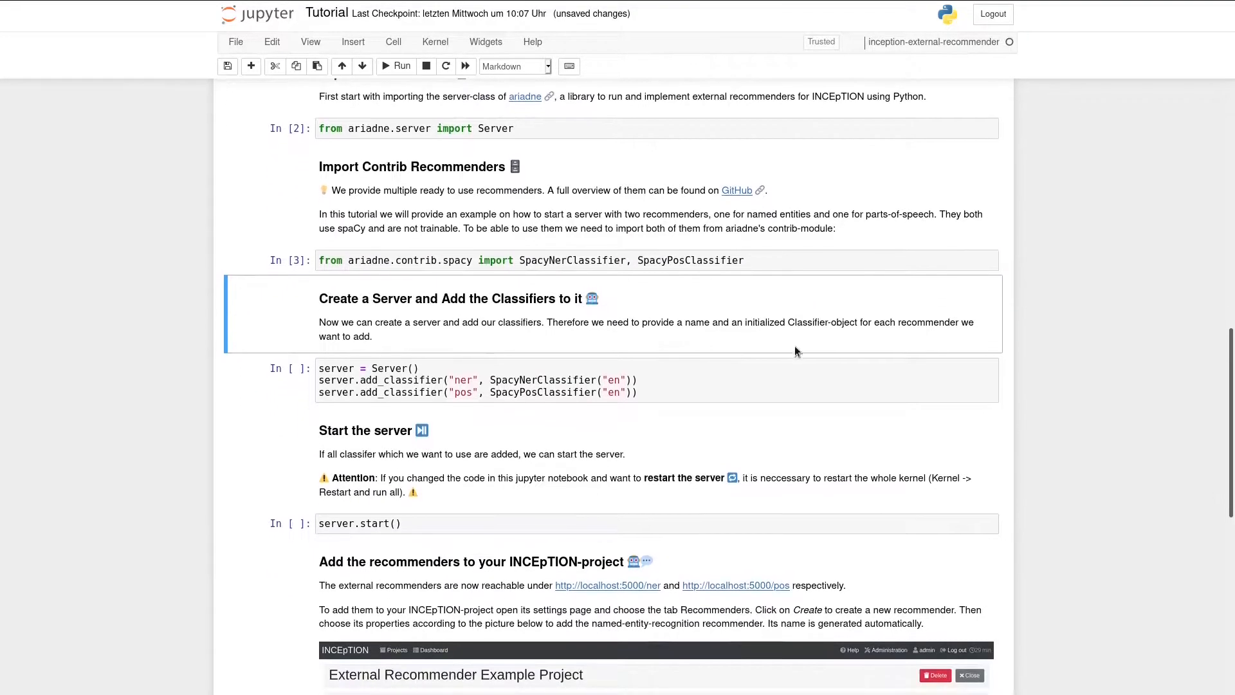
pyautogui.click(389, 340)
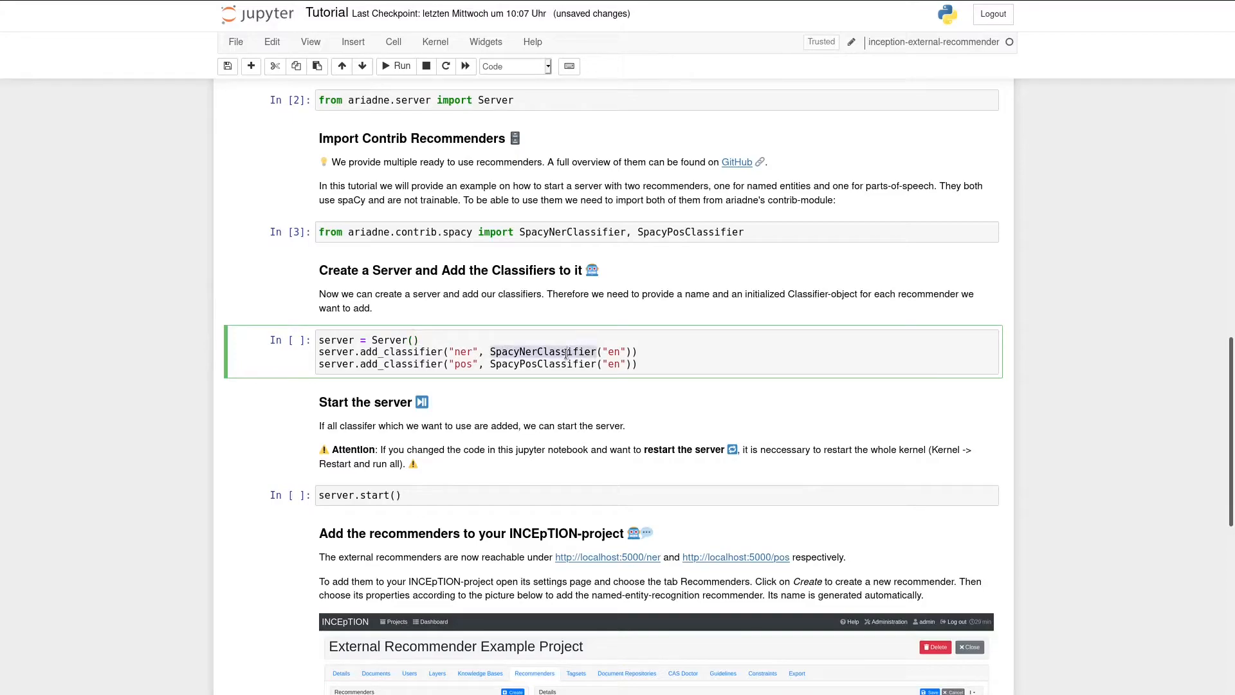
# - Run the server = Server() cell that adds the ner and pos spaCy classifiers
pyautogui.click(639, 362)
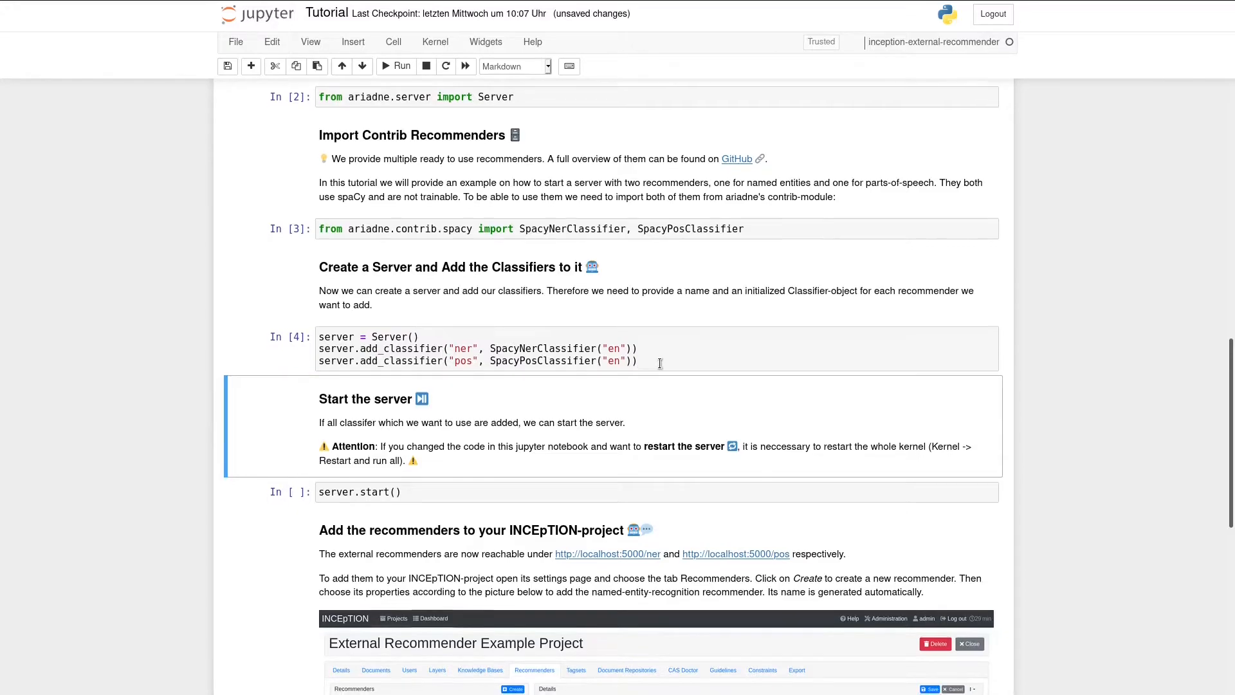
pyautogui.scroll(-3)
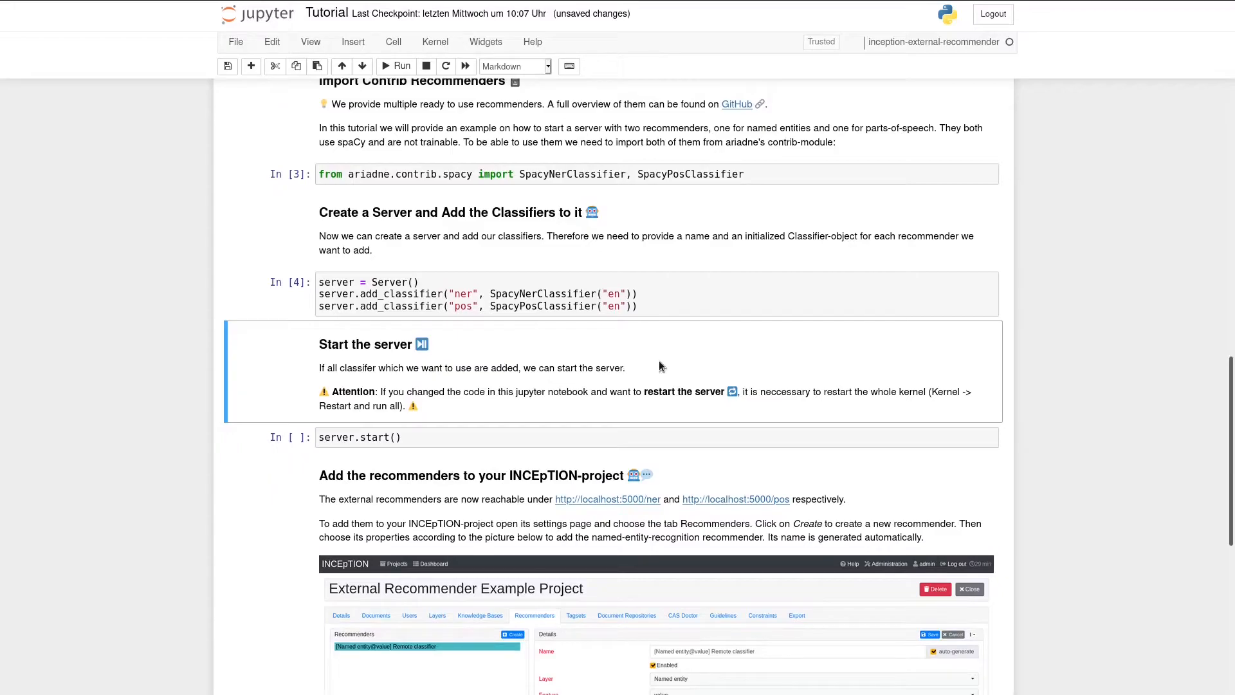
pyautogui.moveTo(770, 171)
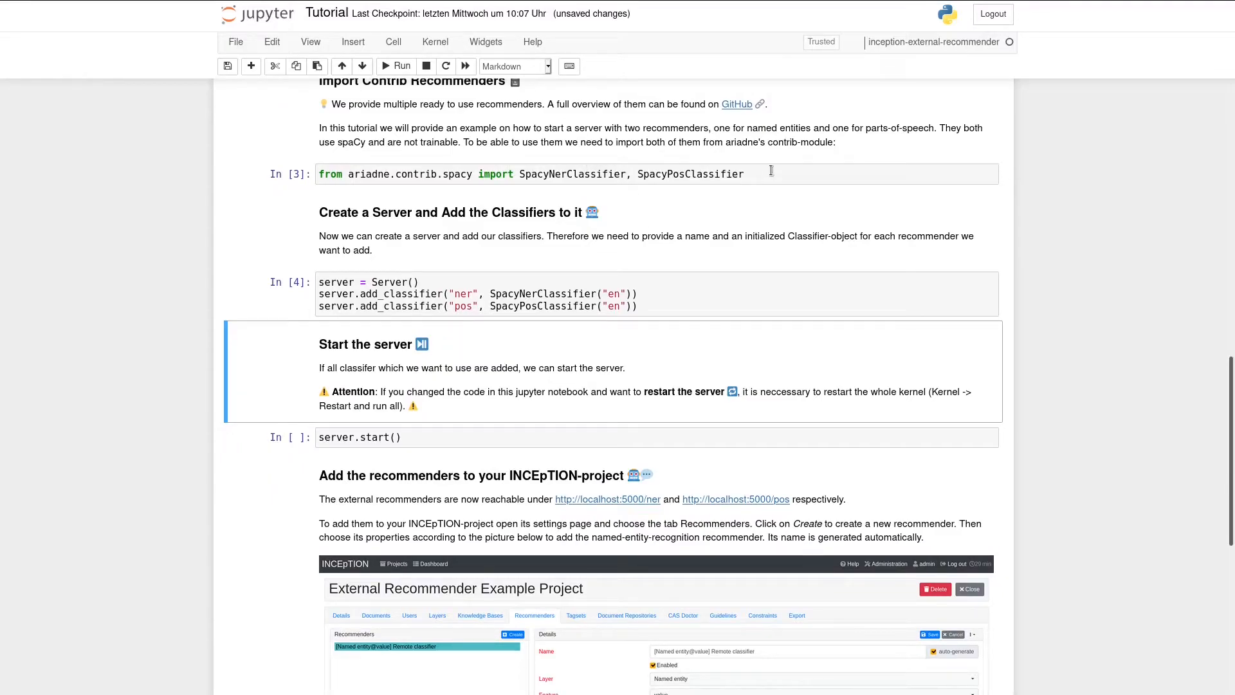
pyautogui.click(536, 174)
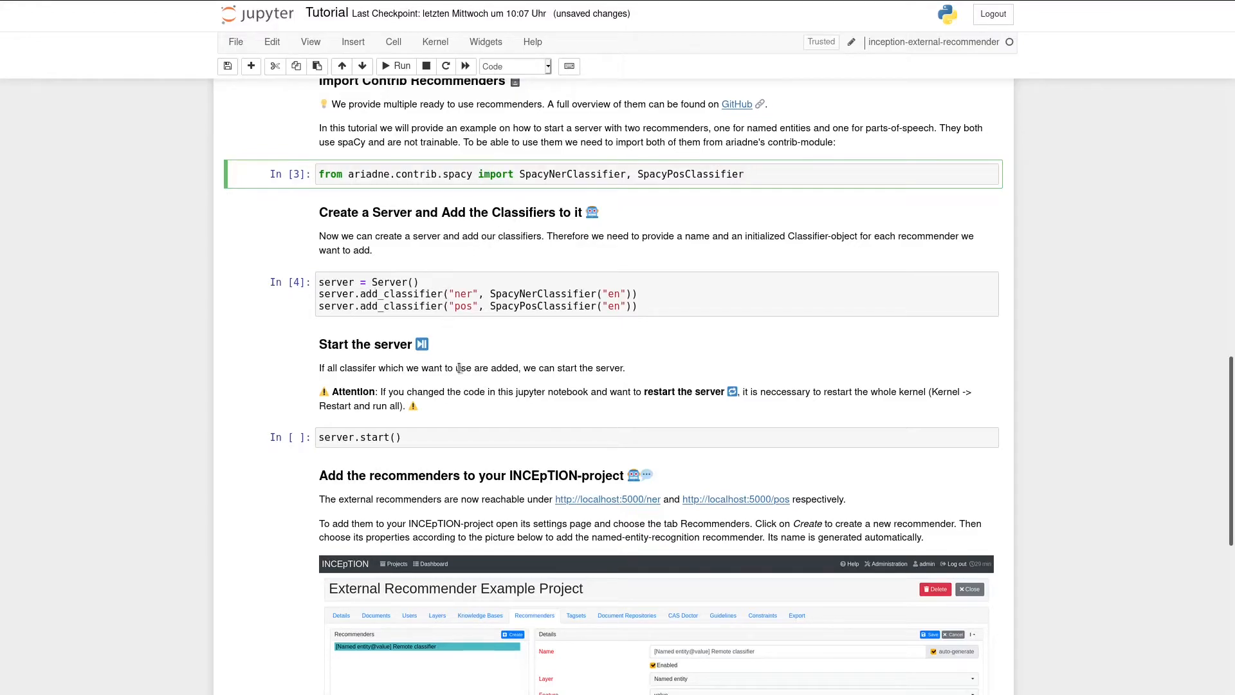
pyautogui.click(453, 437)
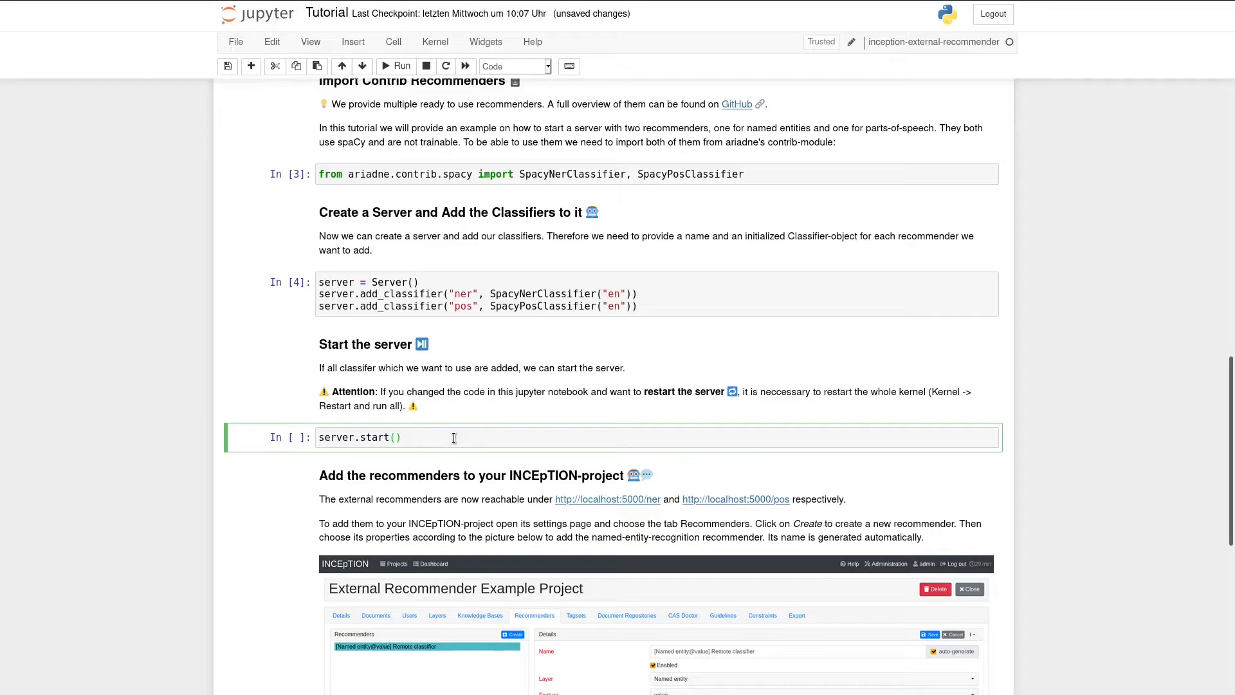
pyautogui.click(396, 66)
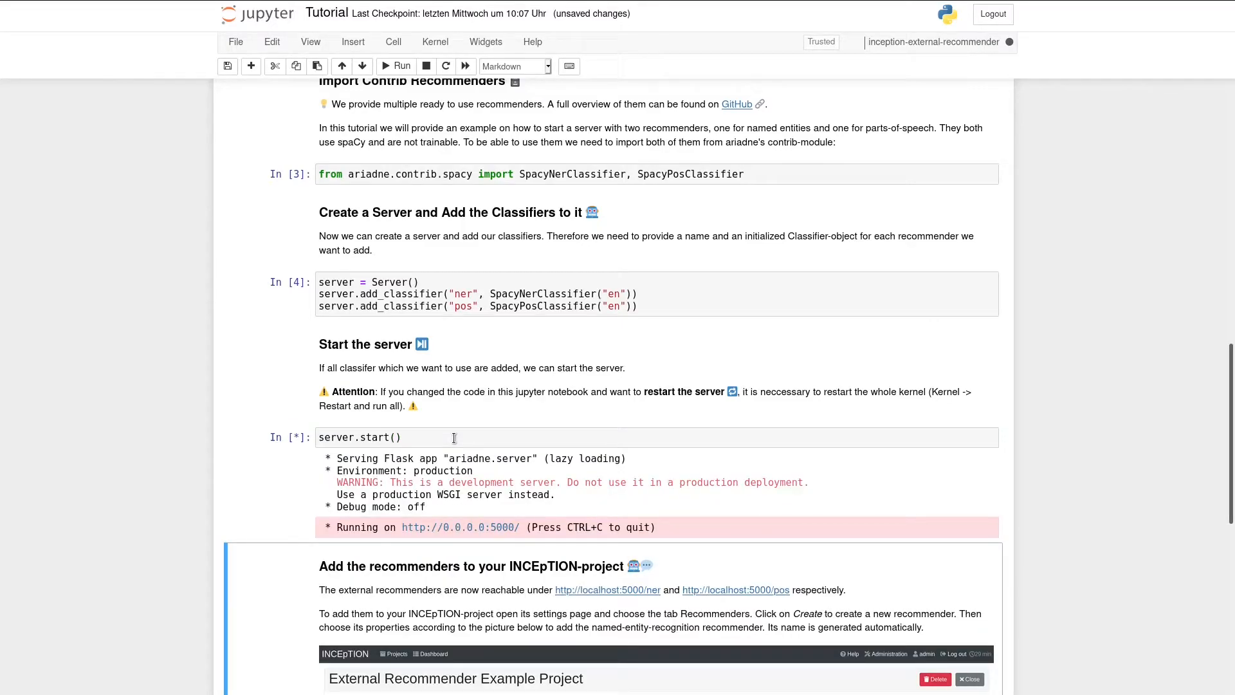
pyautogui.scroll(-3)
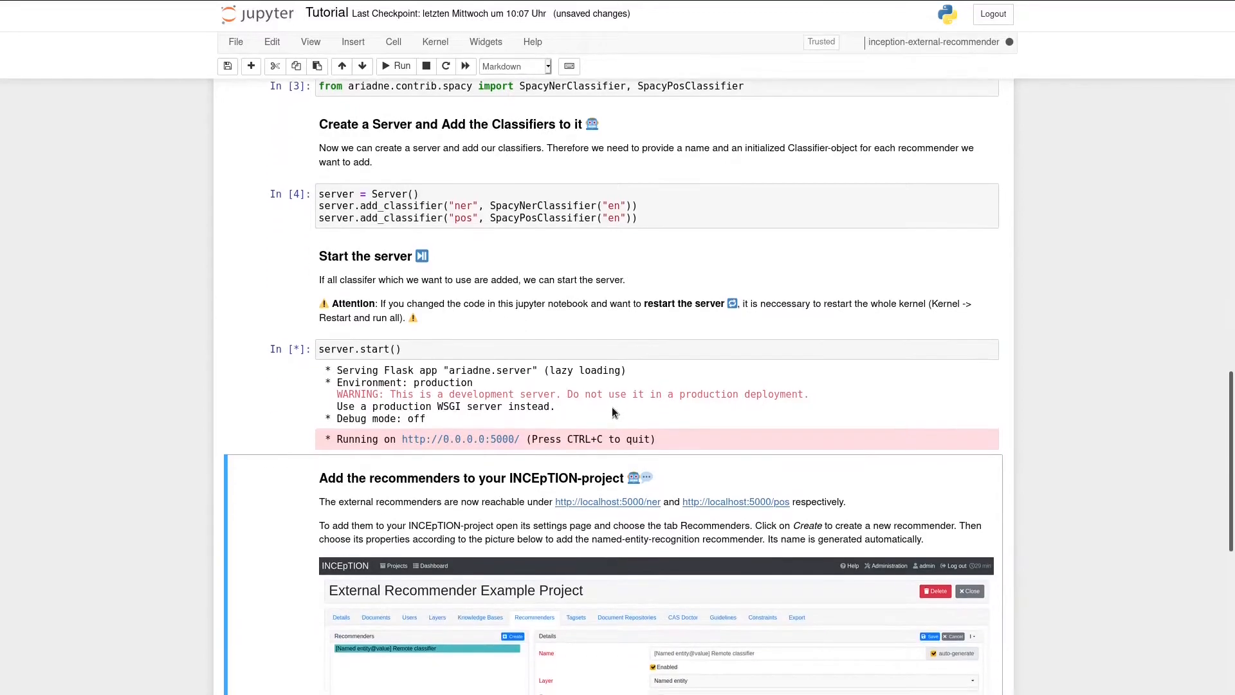
pyautogui.scroll(-3)
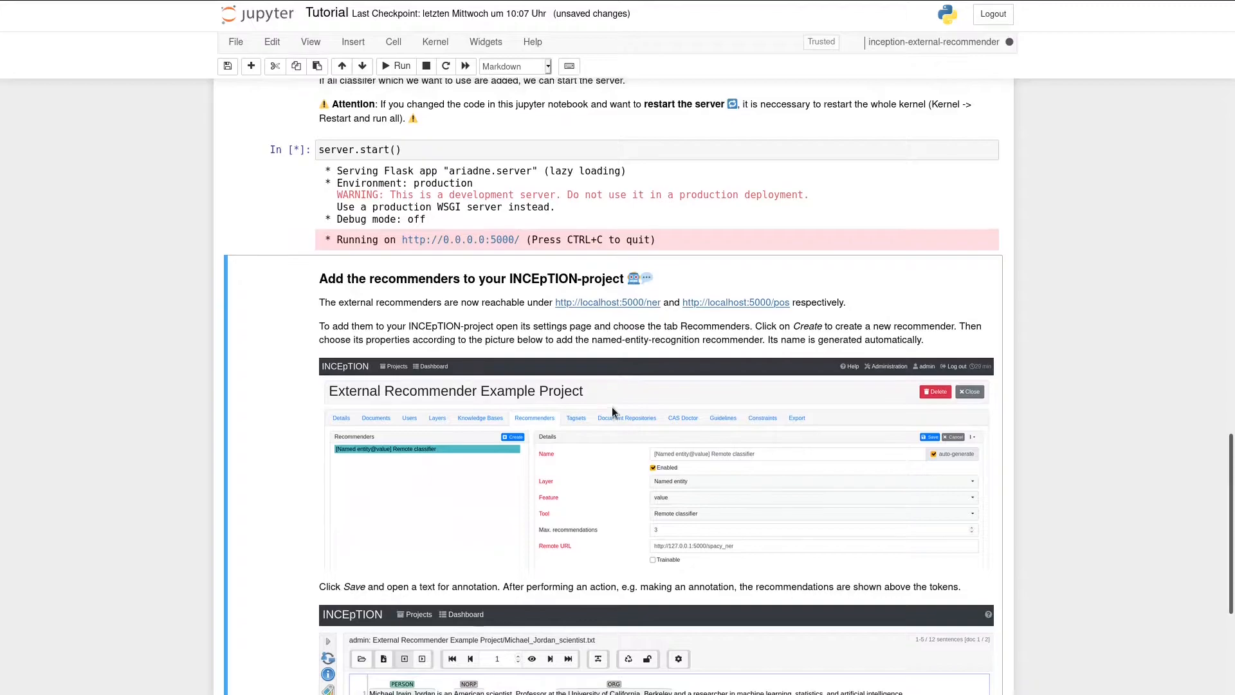
pyautogui.scroll(3)
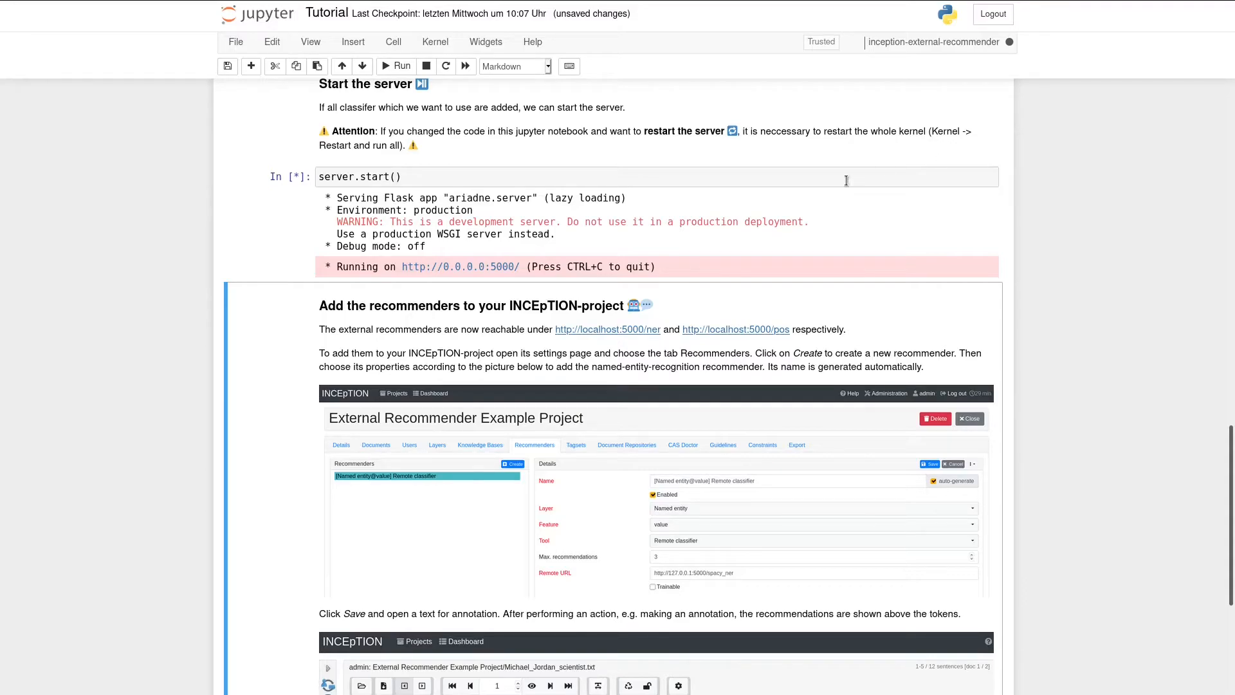
pyautogui.moveTo(435, 41)
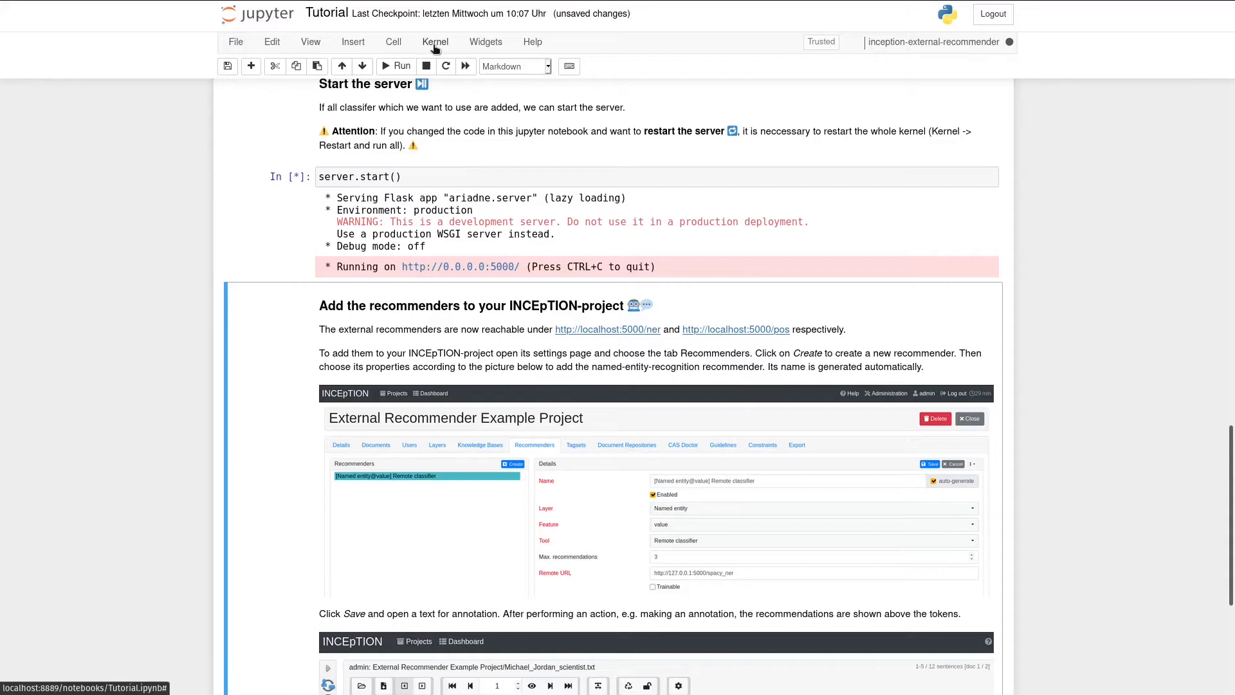
pyautogui.click(435, 42)
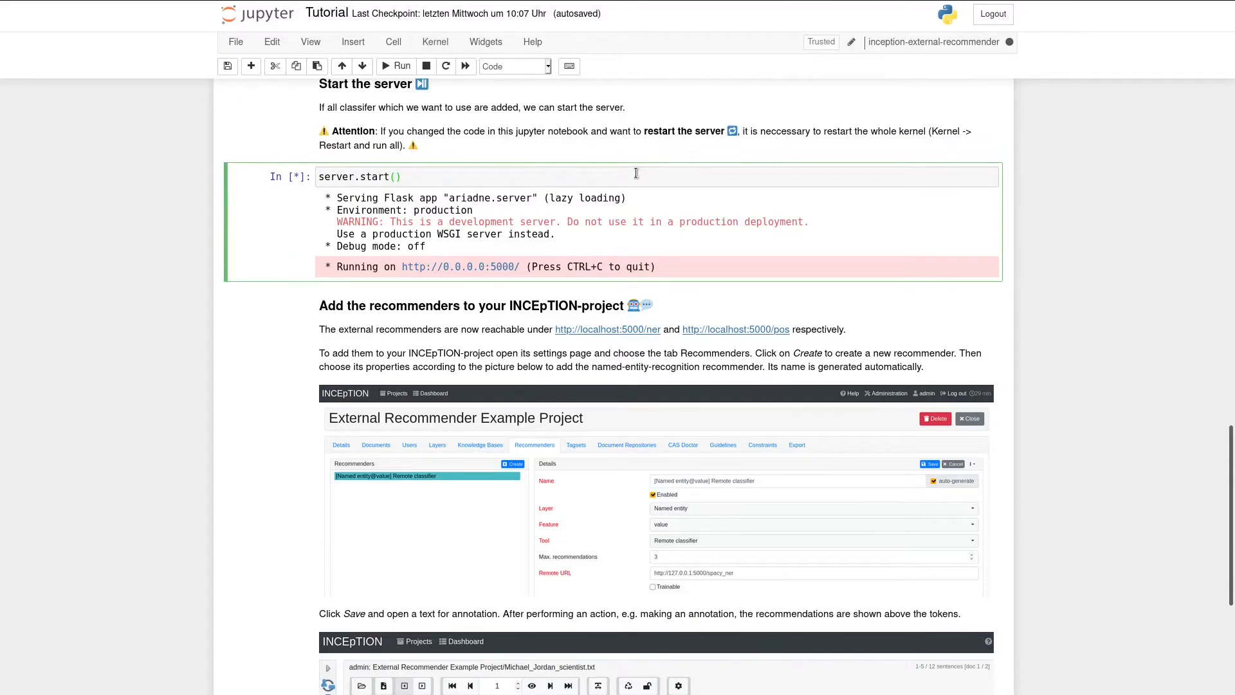
pyautogui.moveTo(547, 330)
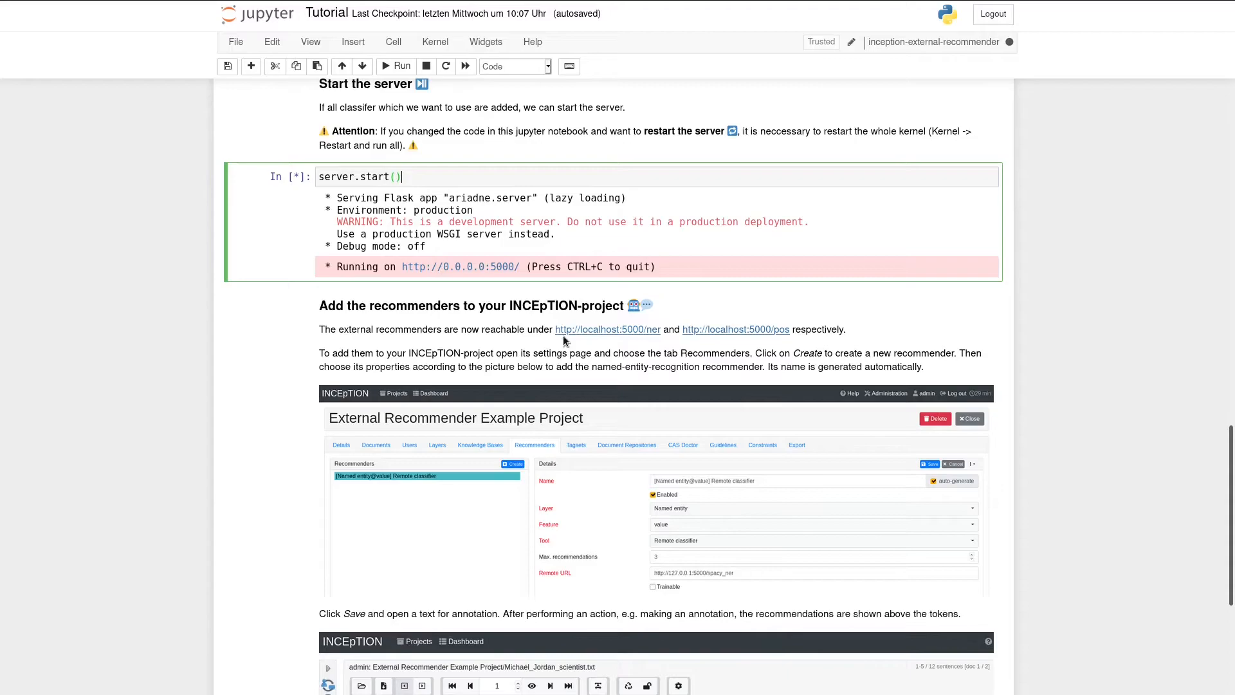
pyautogui.moveTo(796, 346)
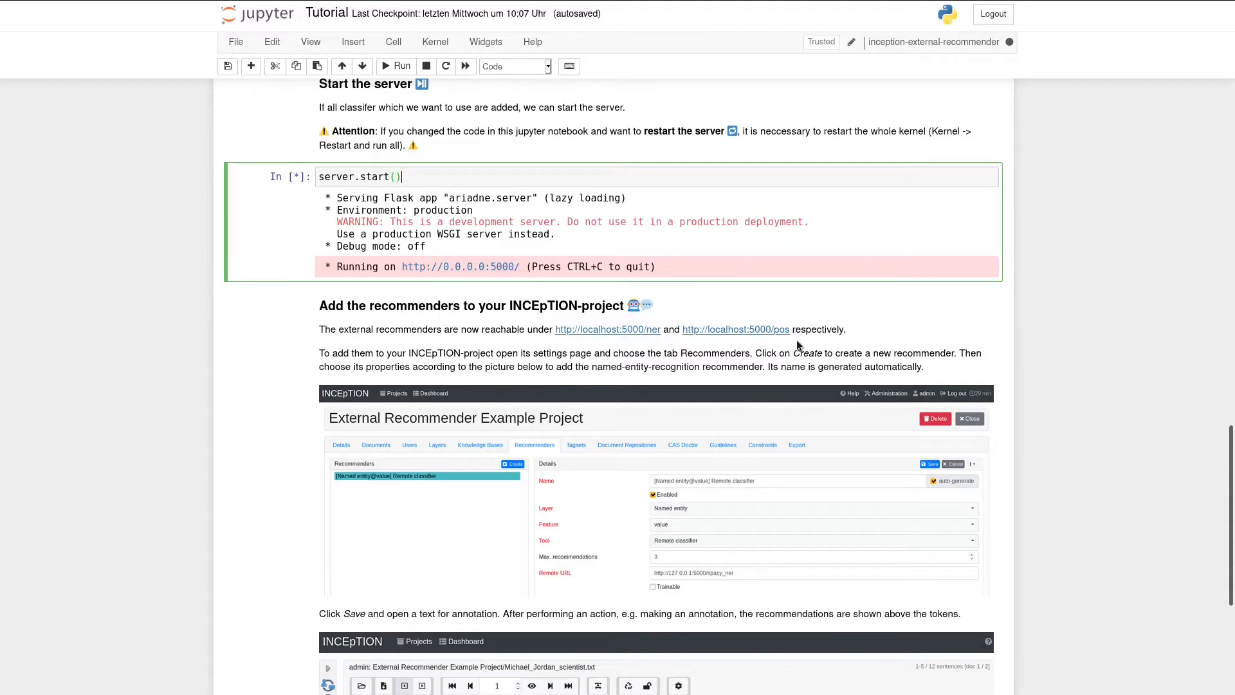
pyautogui.moveTo(558, 334)
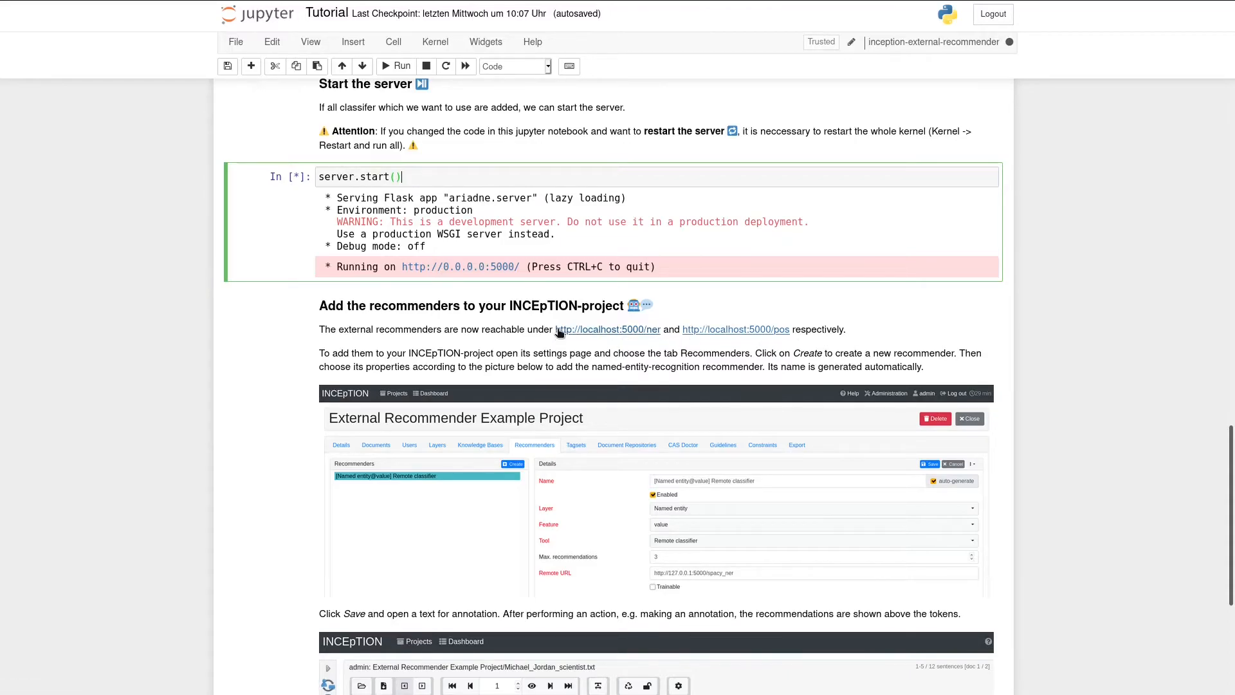
pyautogui.moveTo(614, 337)
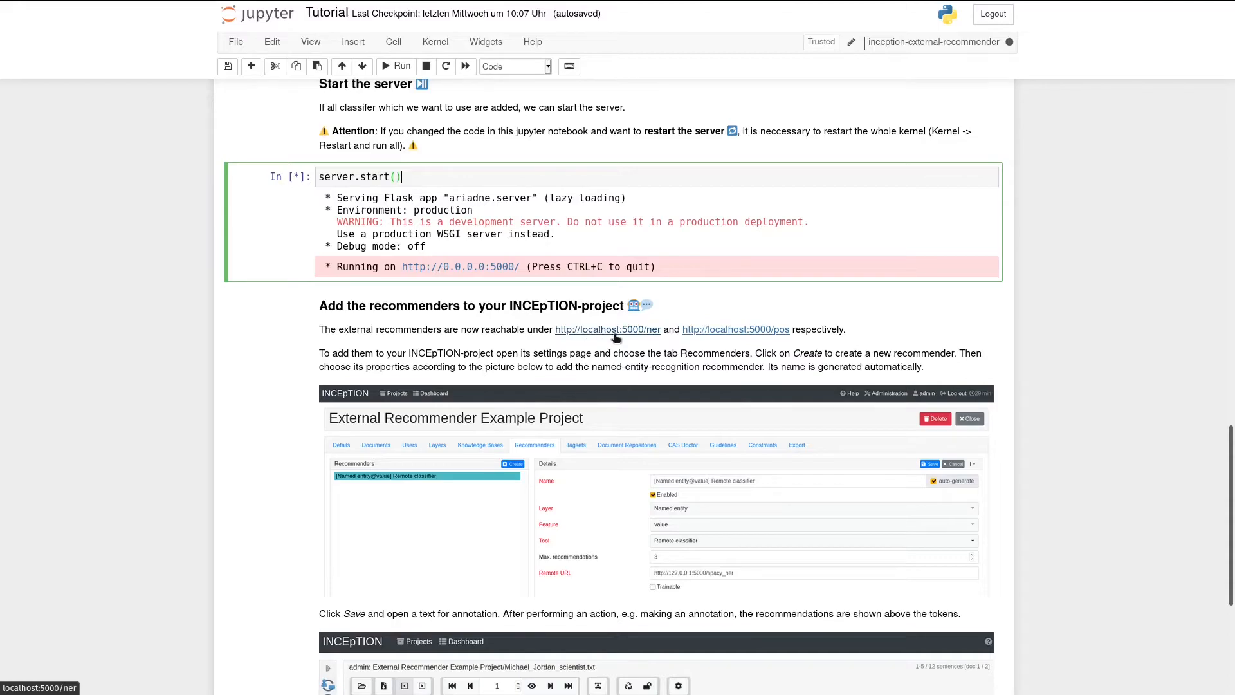
pyautogui.moveTo(903, 344)
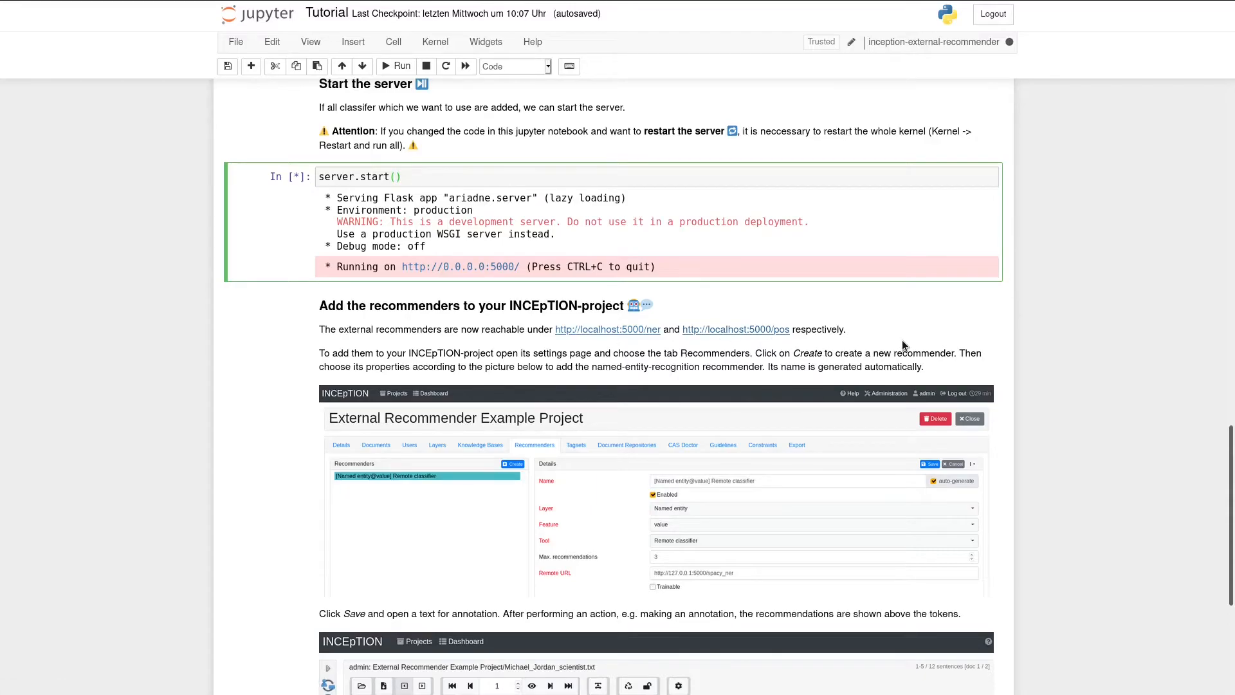
pyautogui.moveTo(734, 329)
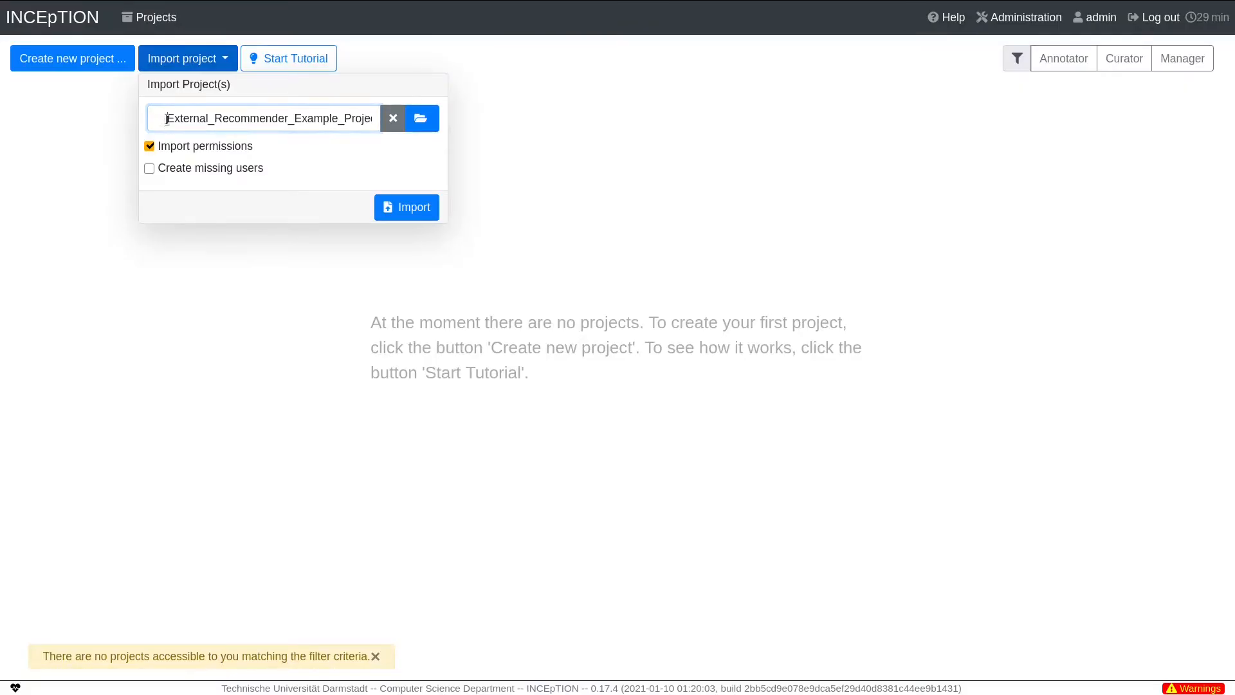
# - Import the External_Recommender_Example_Project file into INCEpTION with permissions
pyautogui.click(264, 119)
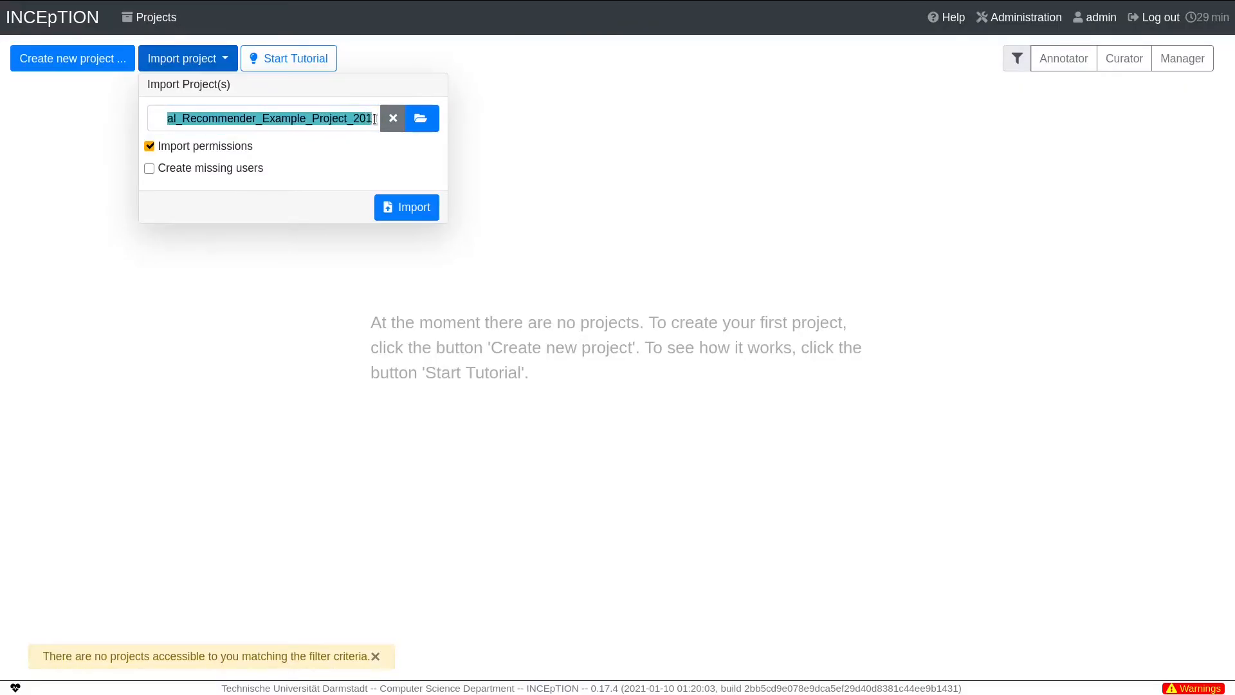
pyautogui.moveTo(331, 118)
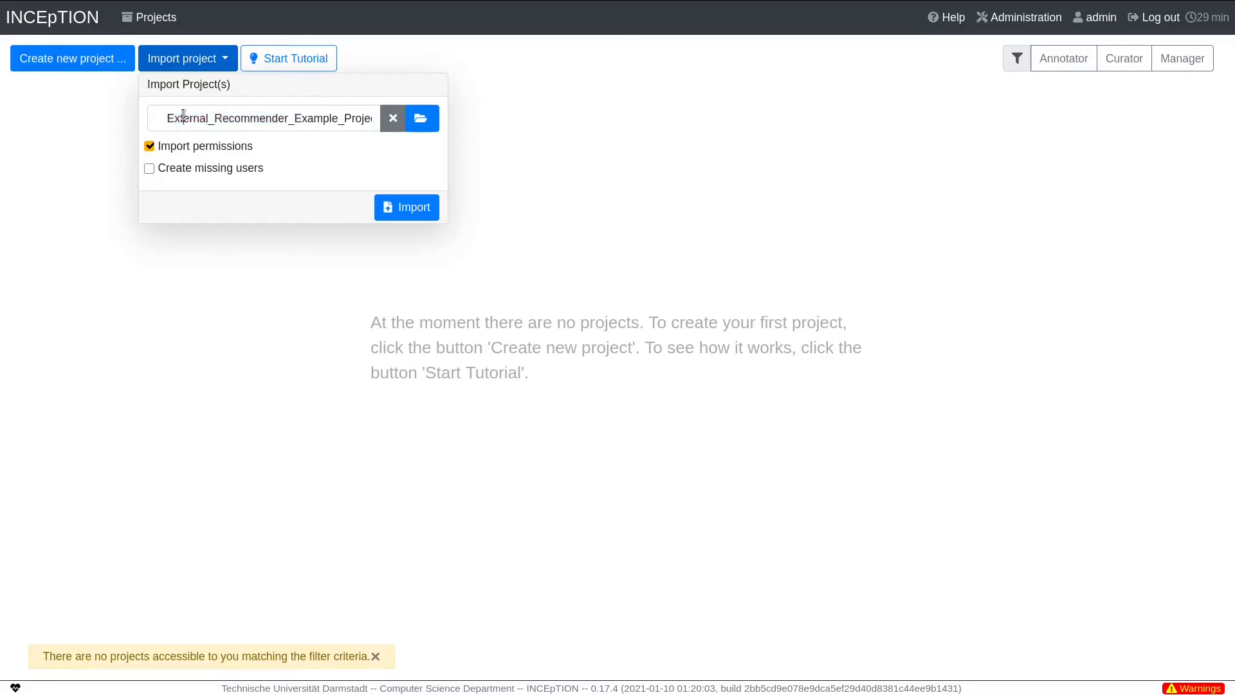
pyautogui.moveTo(341, 135)
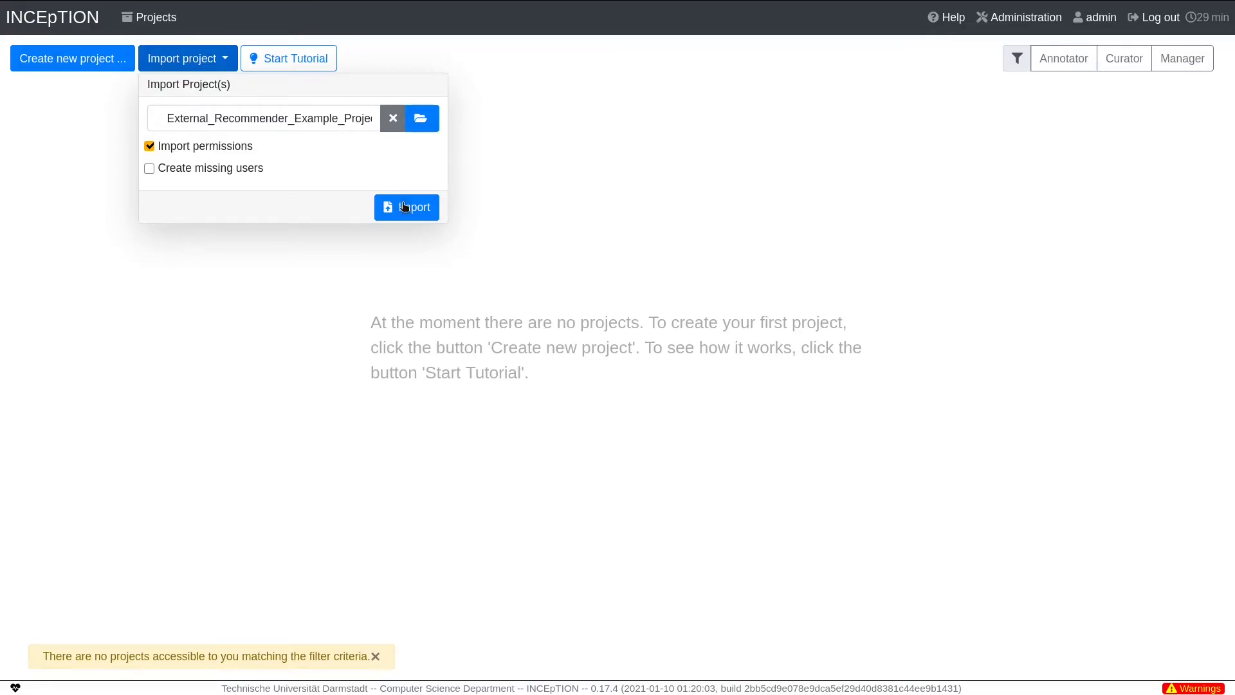
pyautogui.click(406, 207)
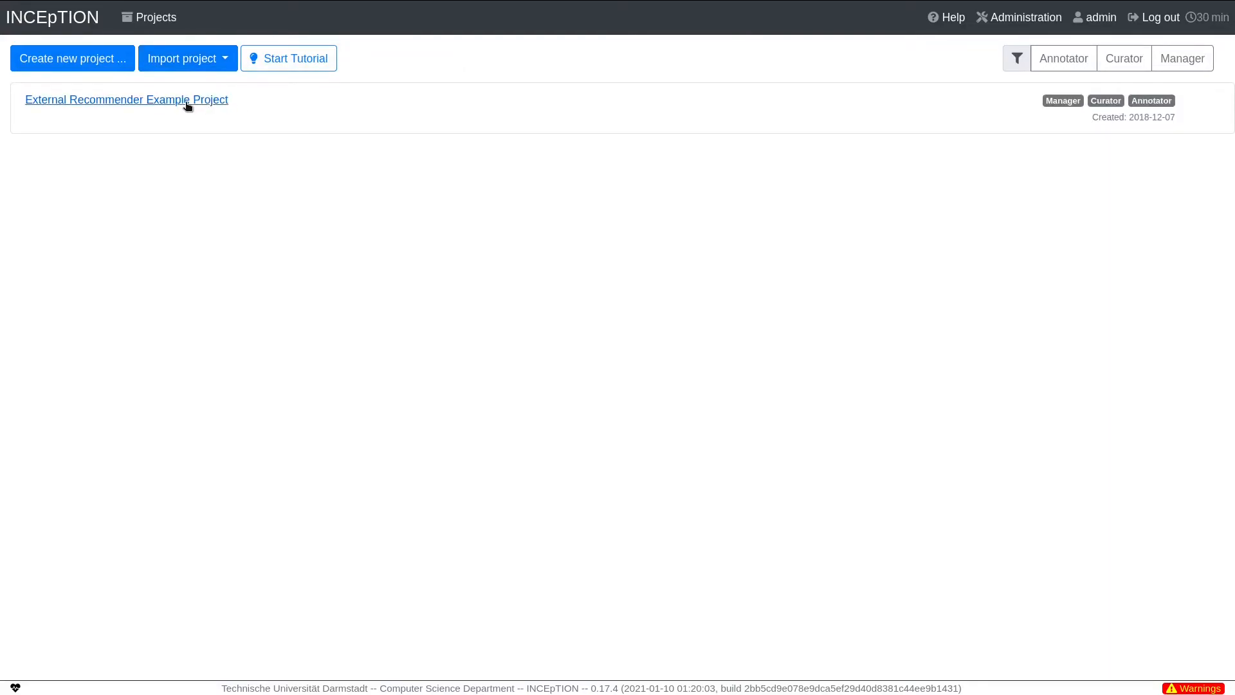
# - Open the External Recommender Example Project's recommender settings listing its two external recommenders
pyautogui.click(126, 99)
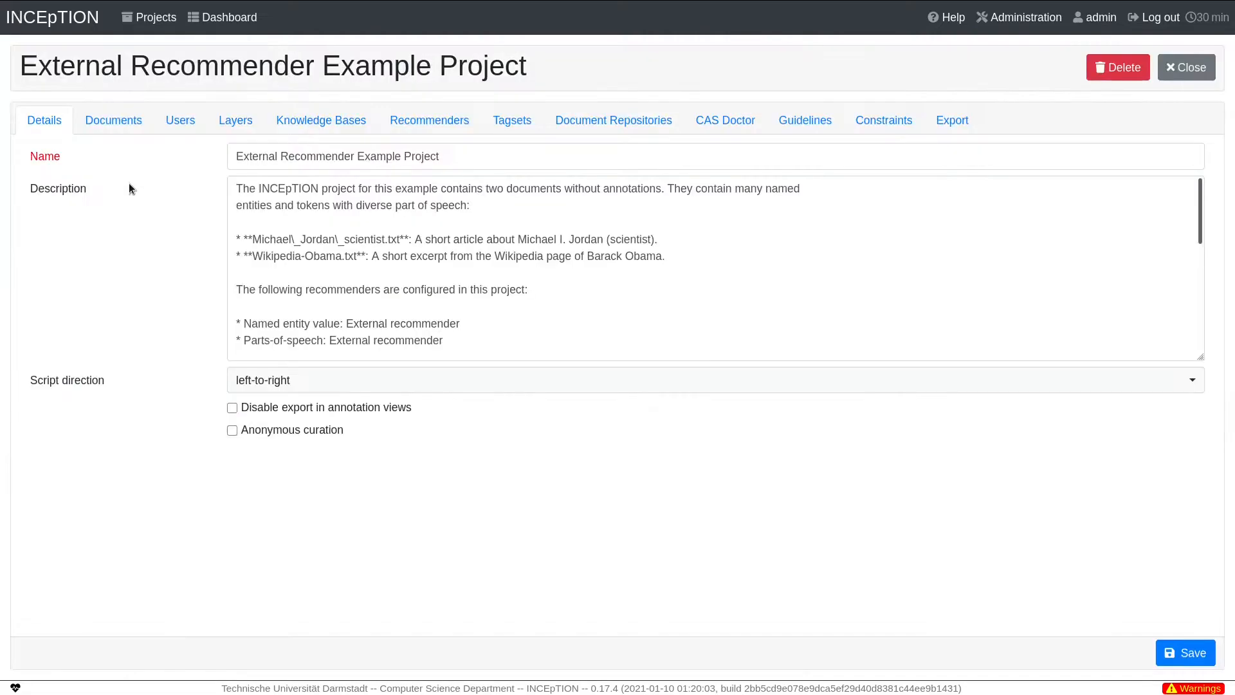
pyautogui.moveTo(343, 138)
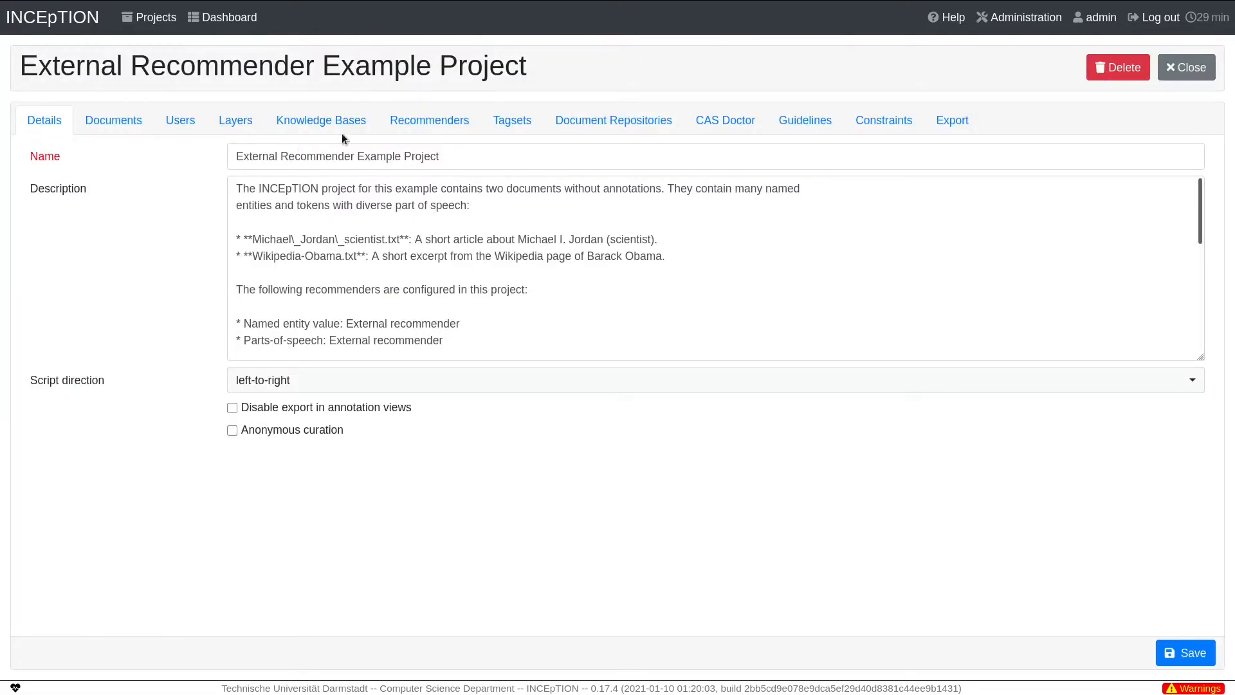
pyautogui.click(429, 119)
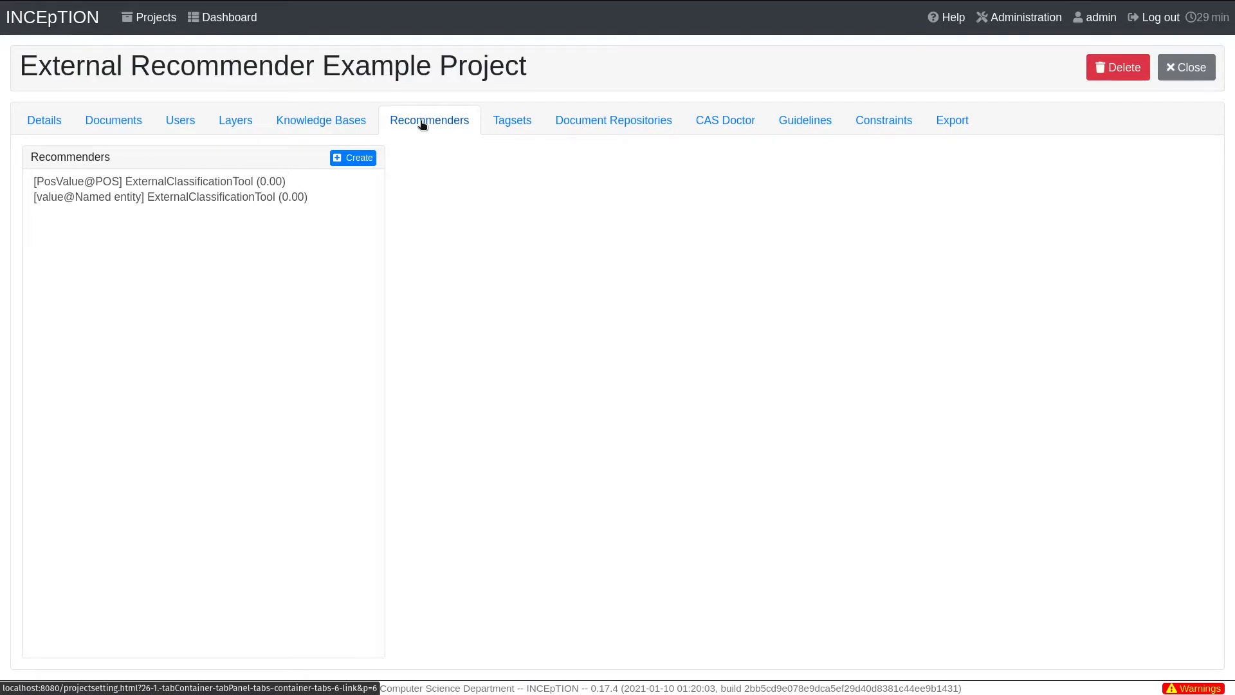
pyautogui.moveTo(202, 189)
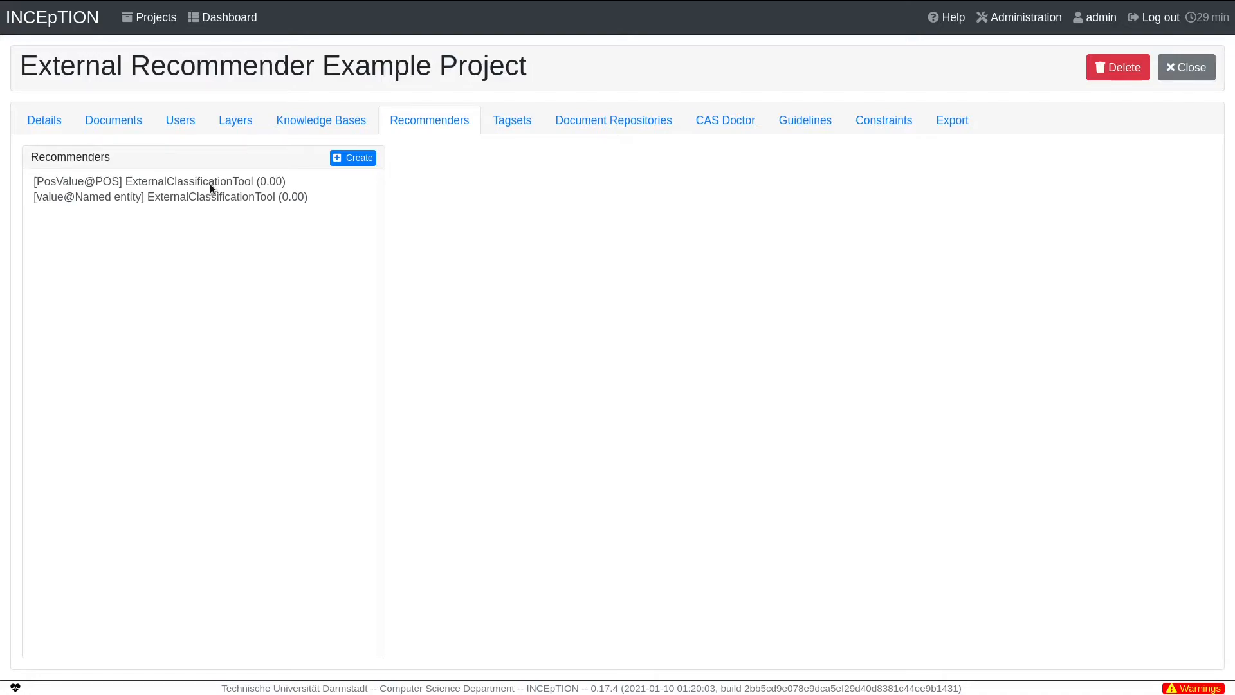
pyautogui.moveTo(89, 211)
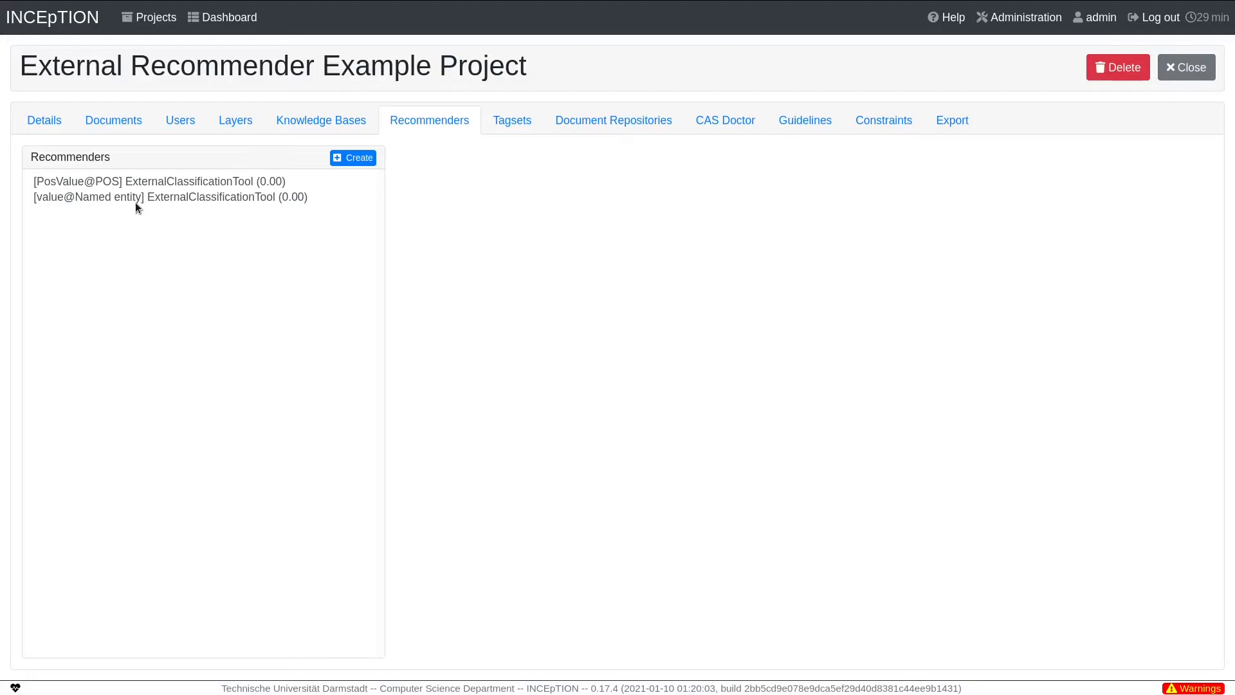
pyautogui.moveTo(196, 207)
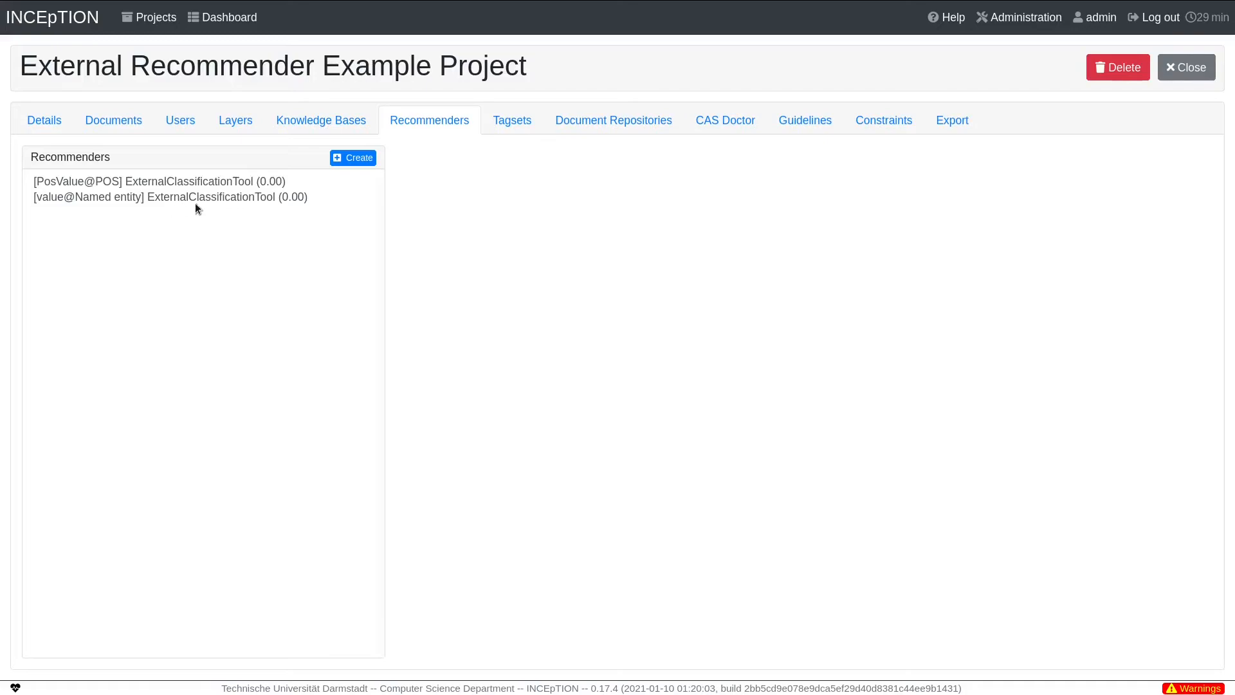
pyautogui.moveTo(351, 157)
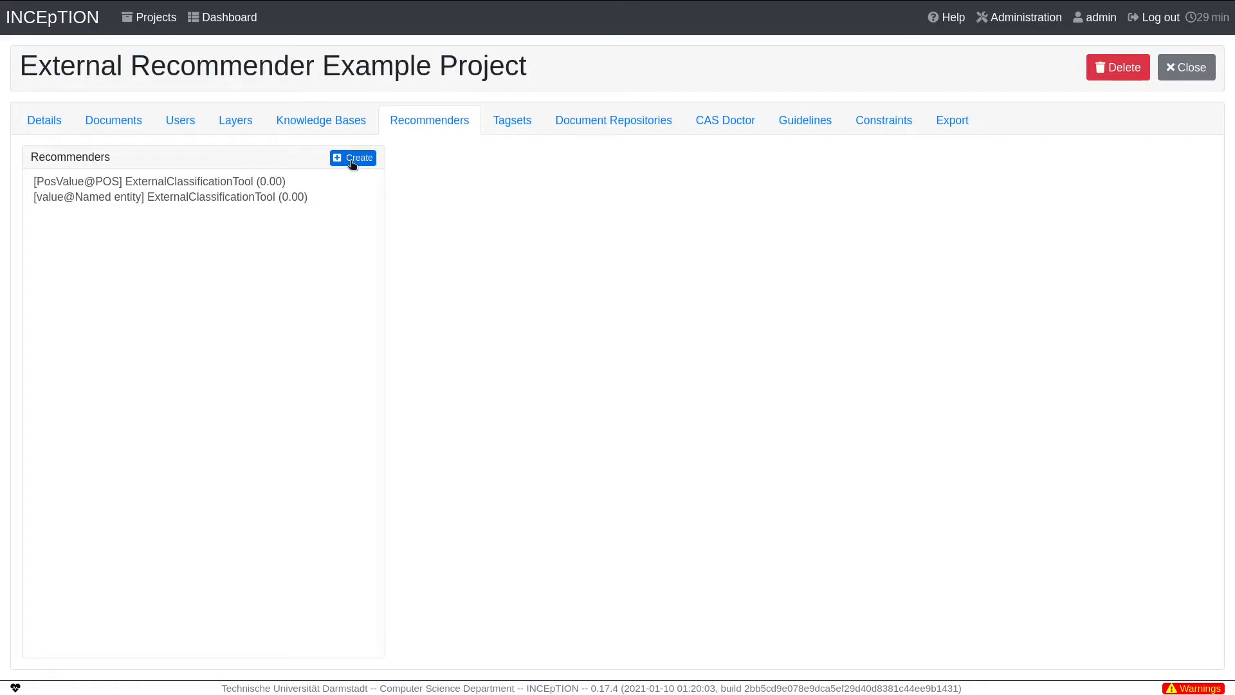
pyautogui.click(353, 157)
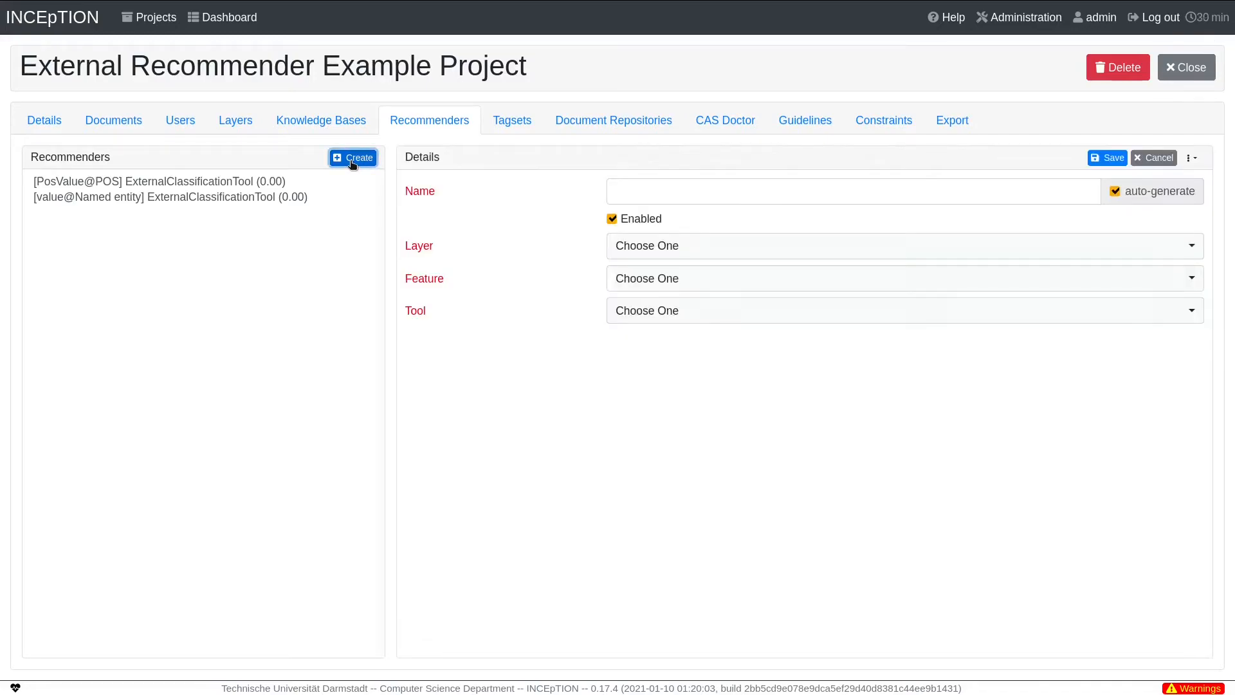
pyautogui.moveTo(354, 168)
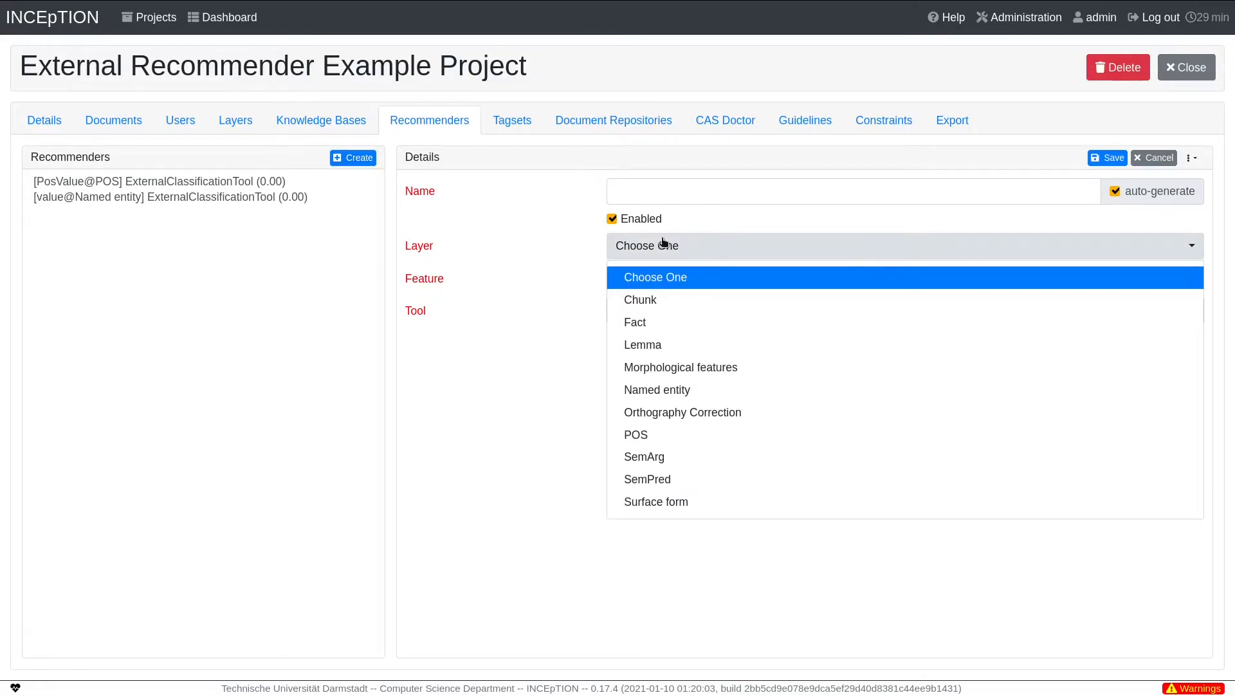
pyautogui.moveTo(656, 389)
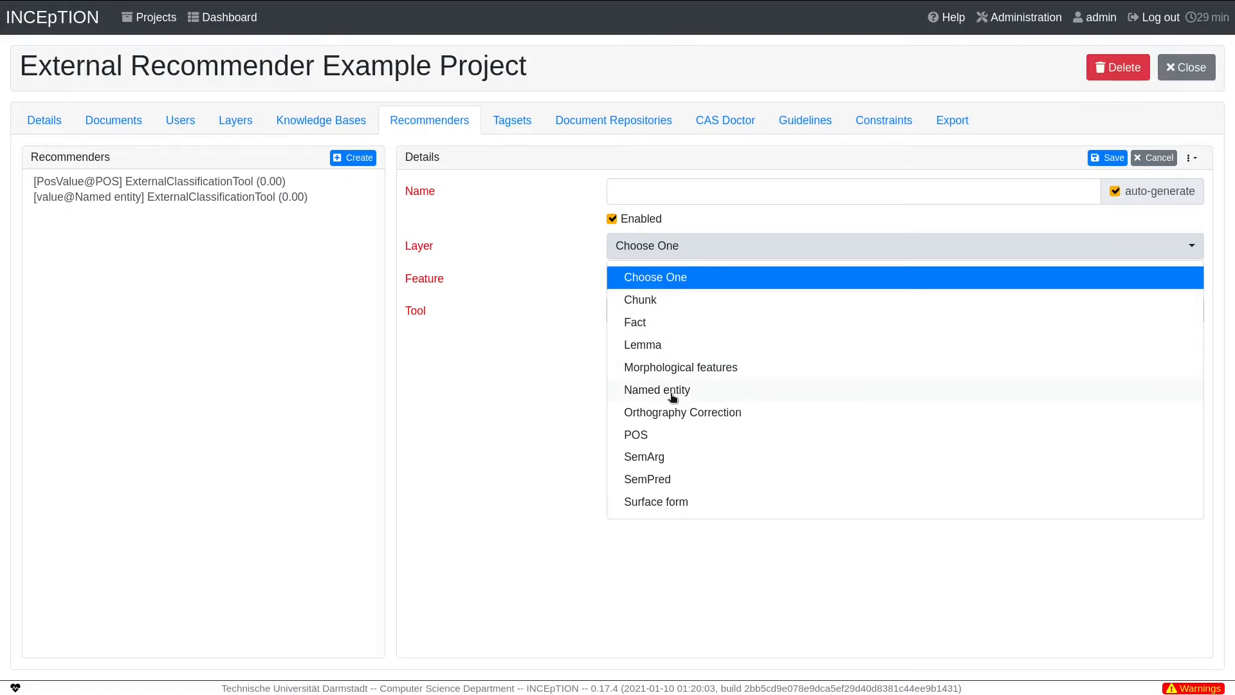
pyautogui.click(656, 389)
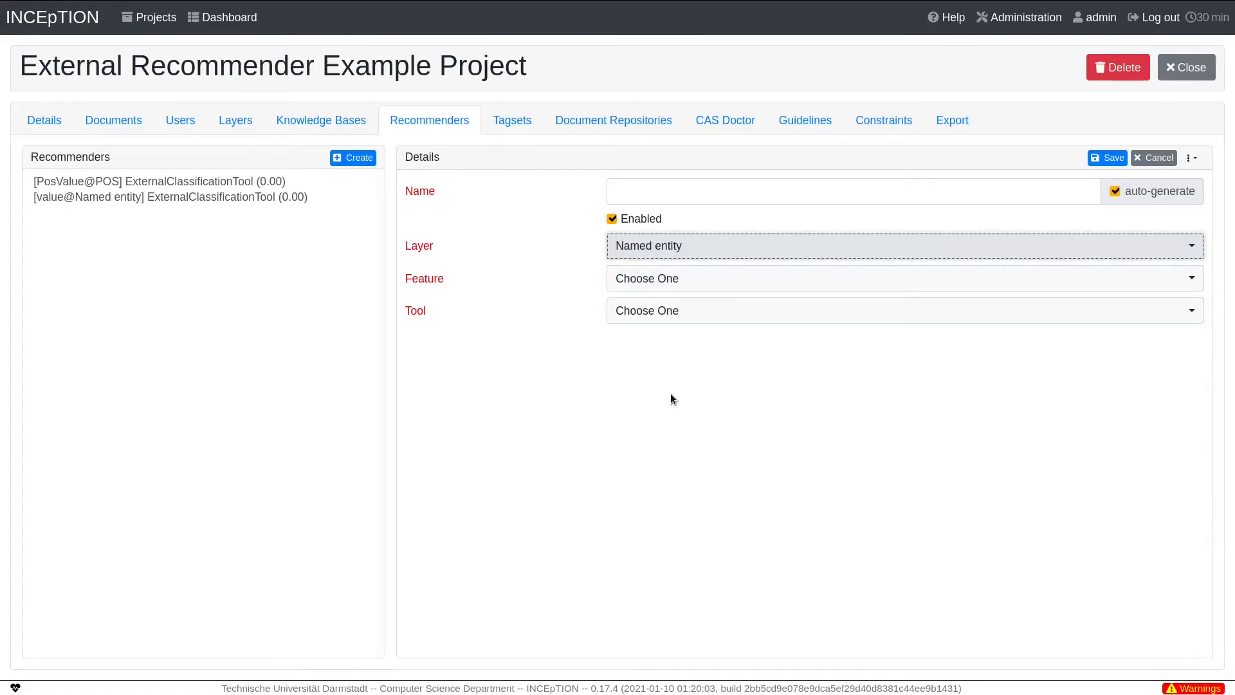
pyautogui.moveTo(671, 278)
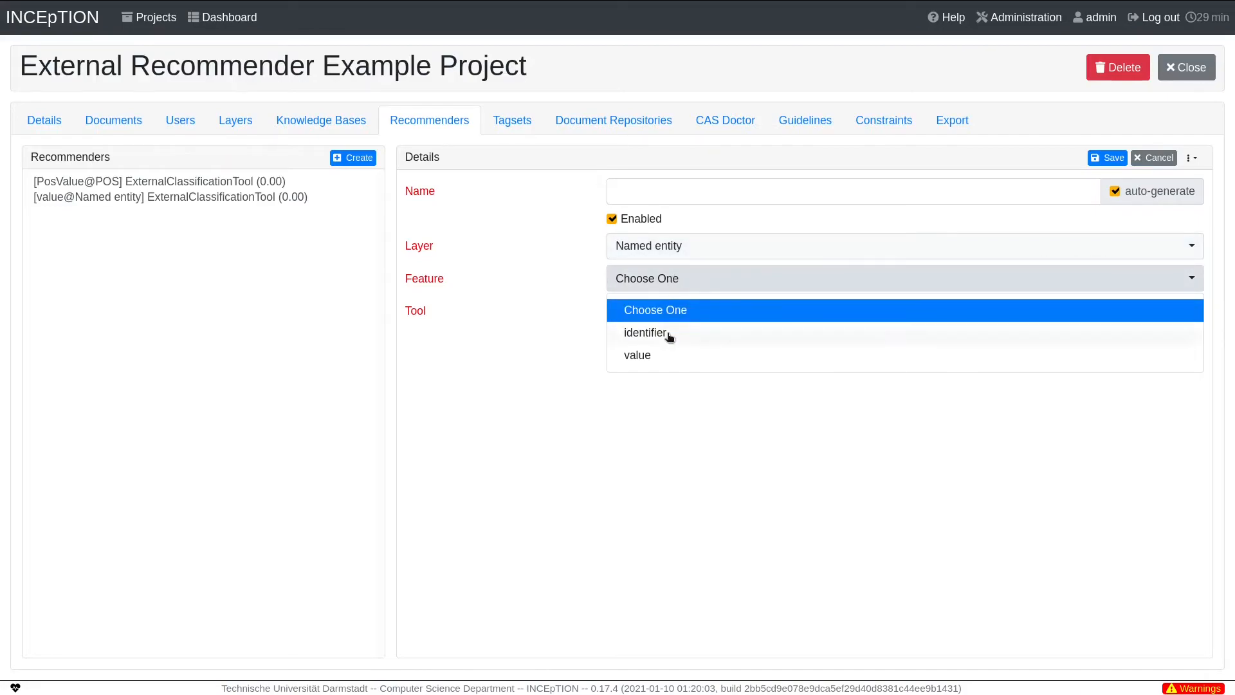
pyautogui.click(636, 355)
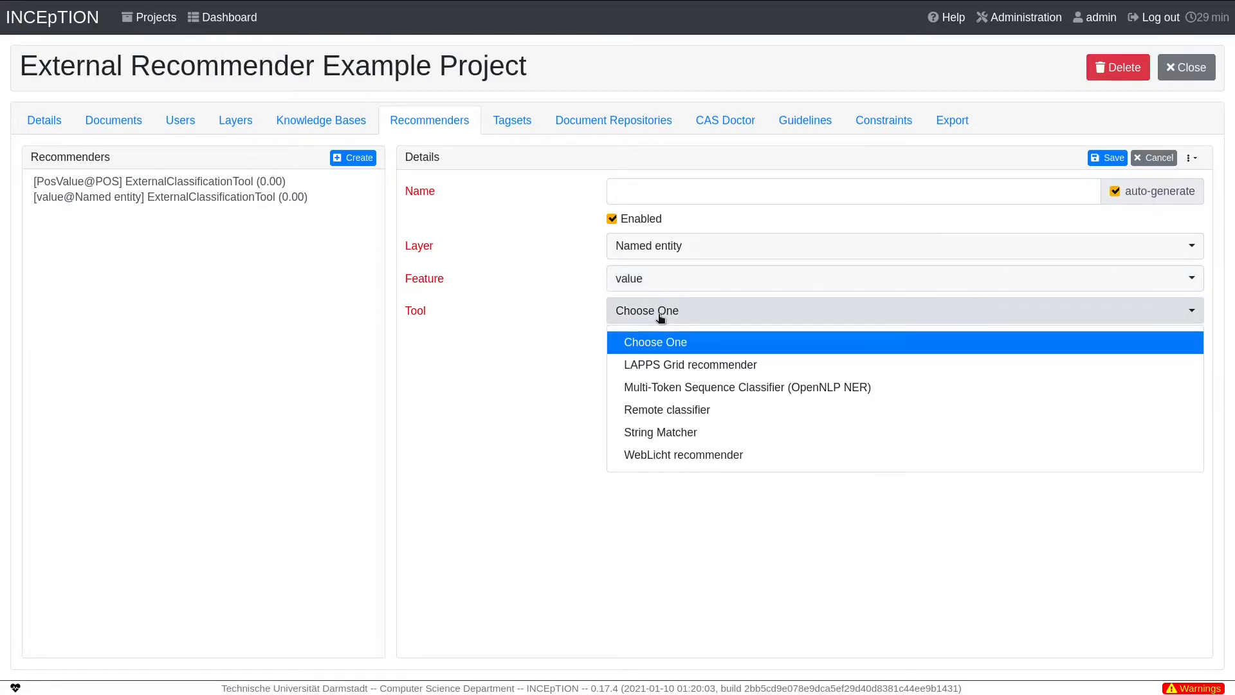
pyautogui.moveTo(666, 409)
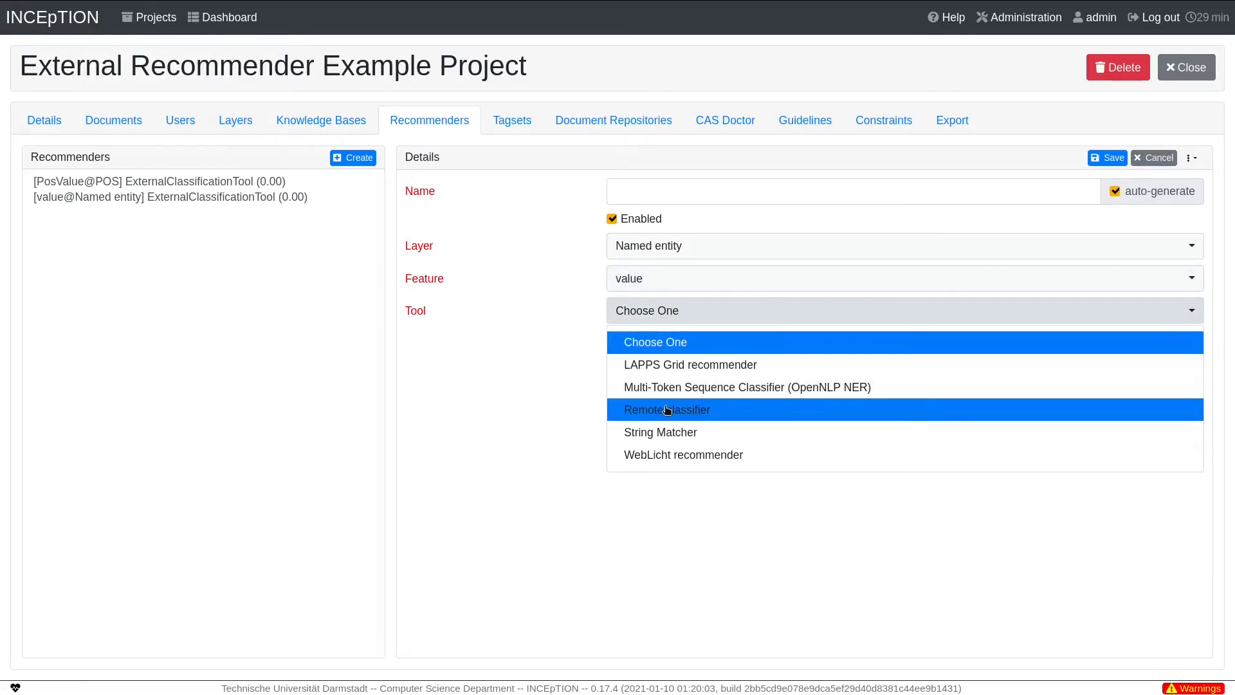
pyautogui.click(665, 409)
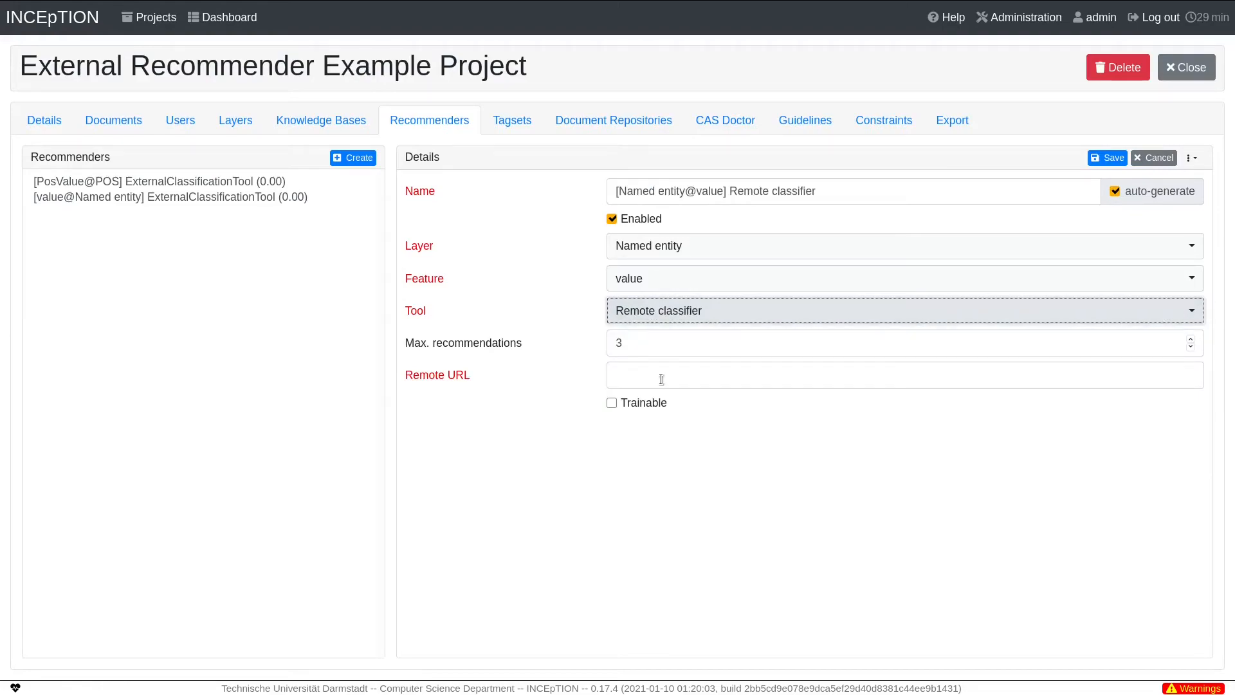
pyautogui.write('http://localhost:5000/ner')
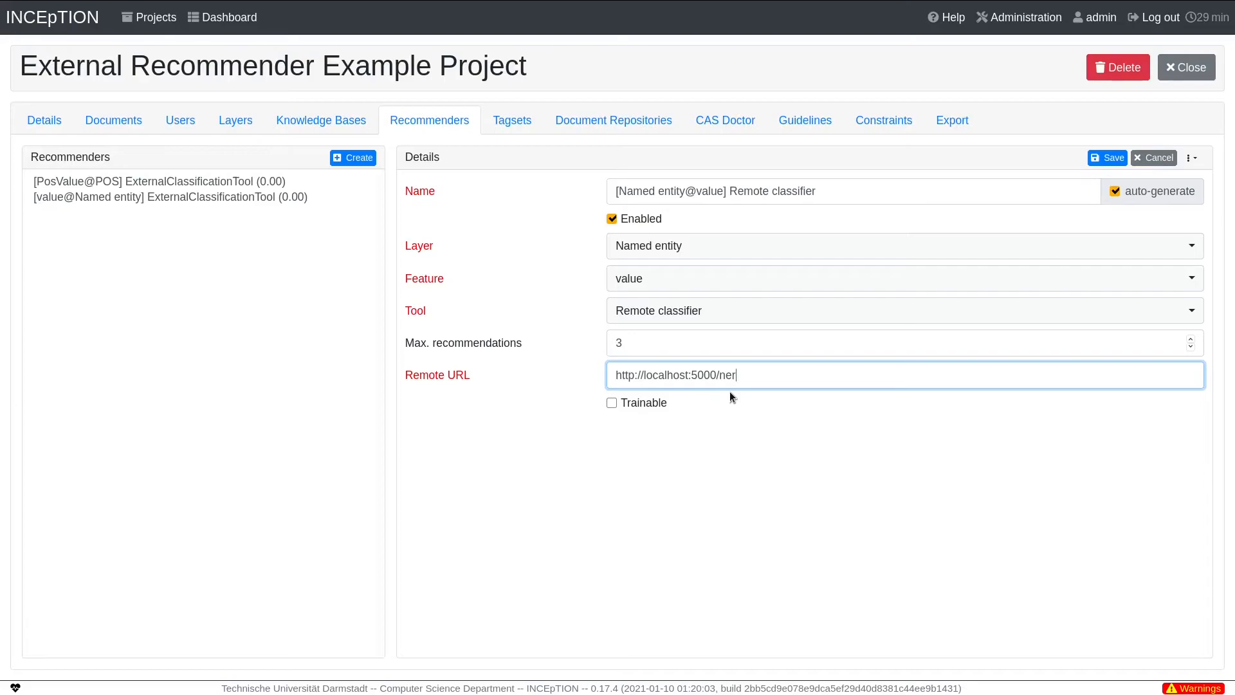
pyautogui.moveTo(703, 257)
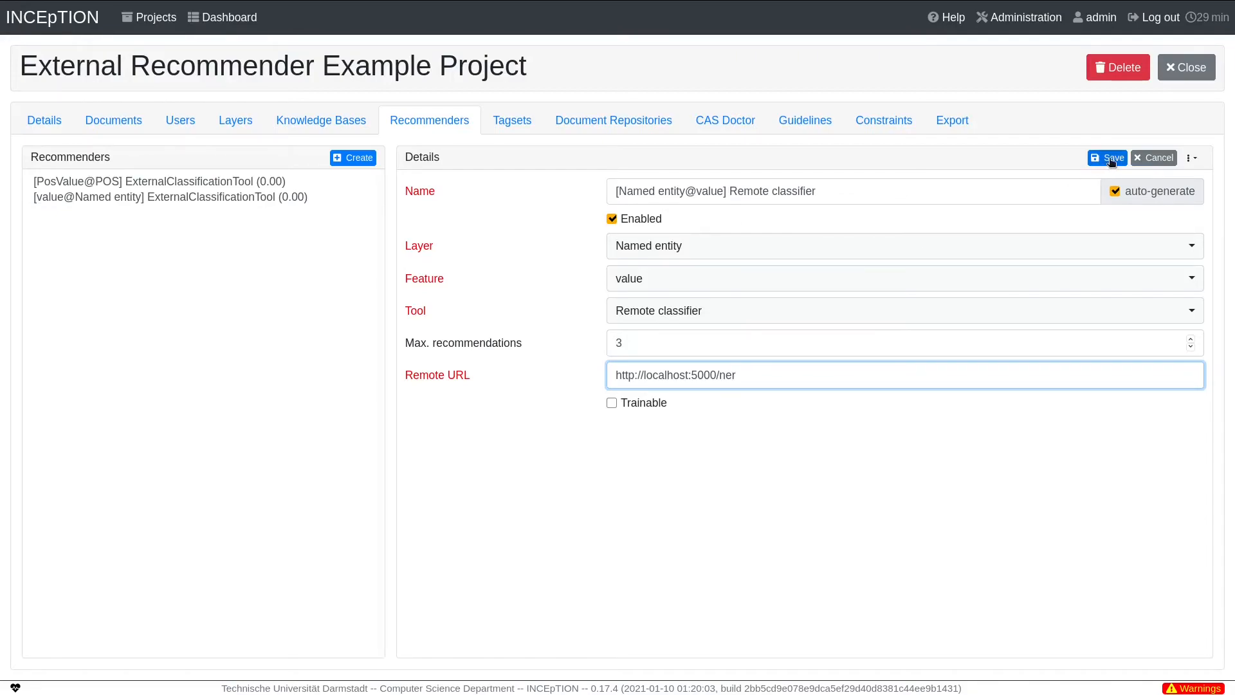
pyautogui.click(1106, 158)
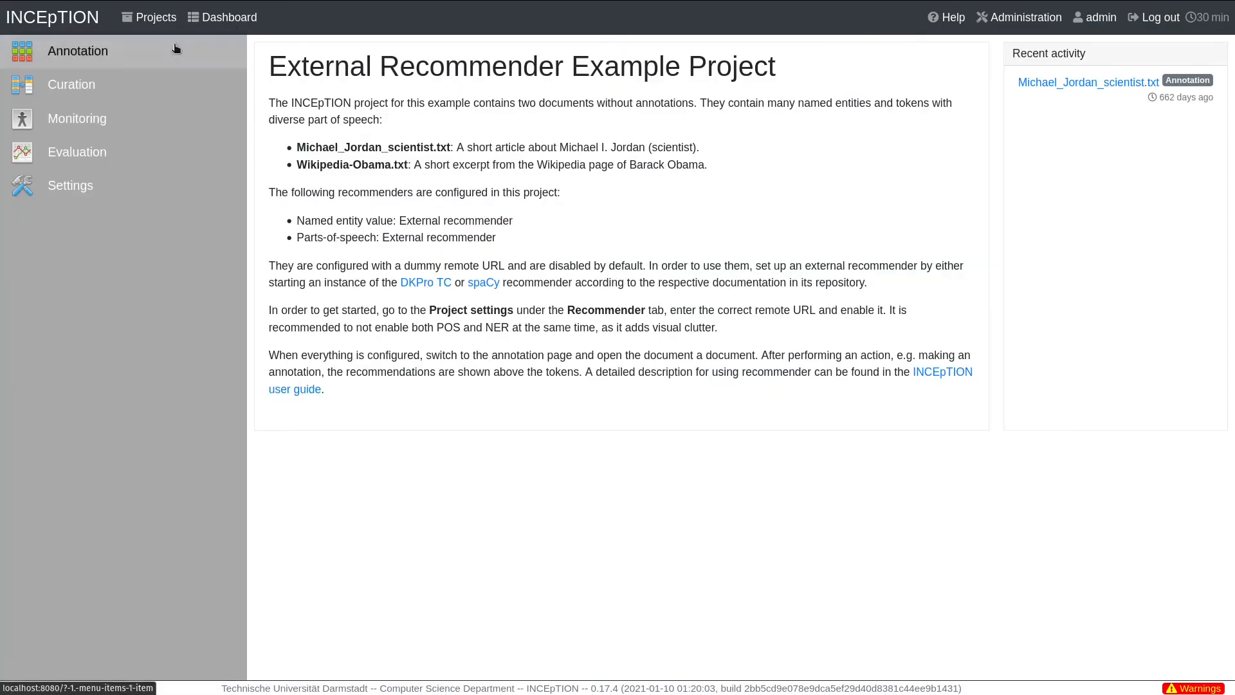
# - Open Michael_Jordan_scientist.txt in the annotation editor with the Named entity layer
pyautogui.click(1087, 82)
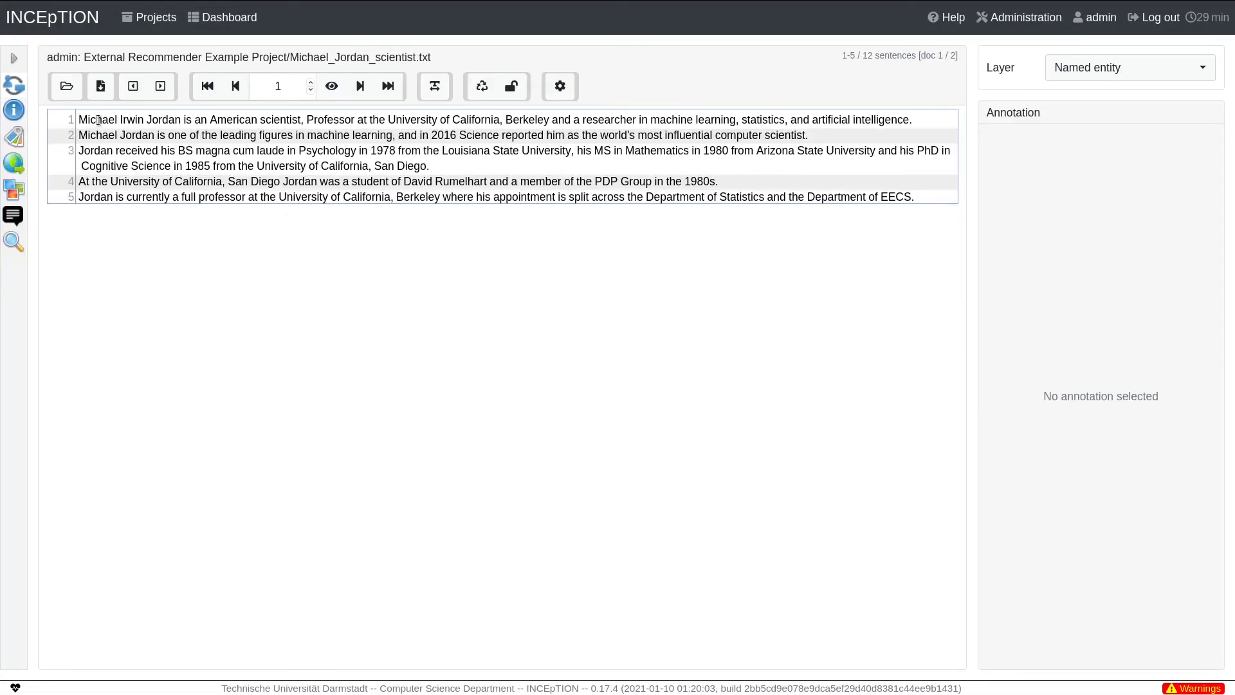
# - Trigger recommendations via a temporary Michael annotation, then accept PERSON, NORP and ORG suggestions
pyautogui.click(94, 120)
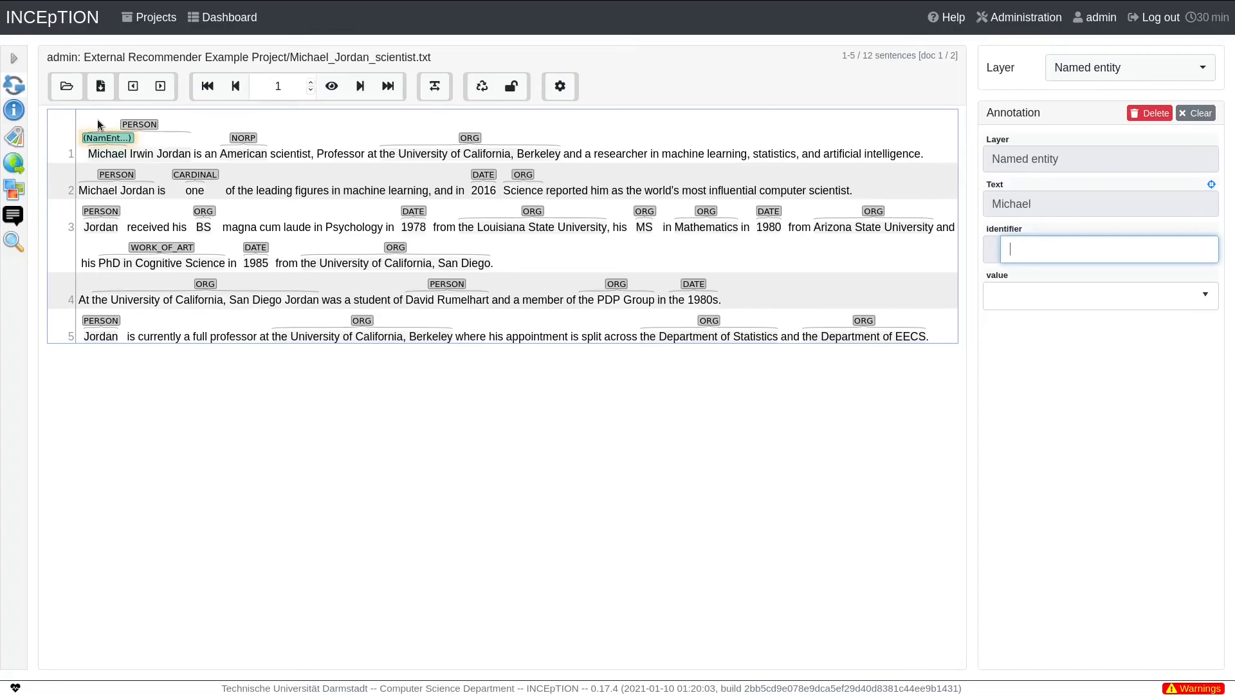
pyautogui.click(1195, 113)
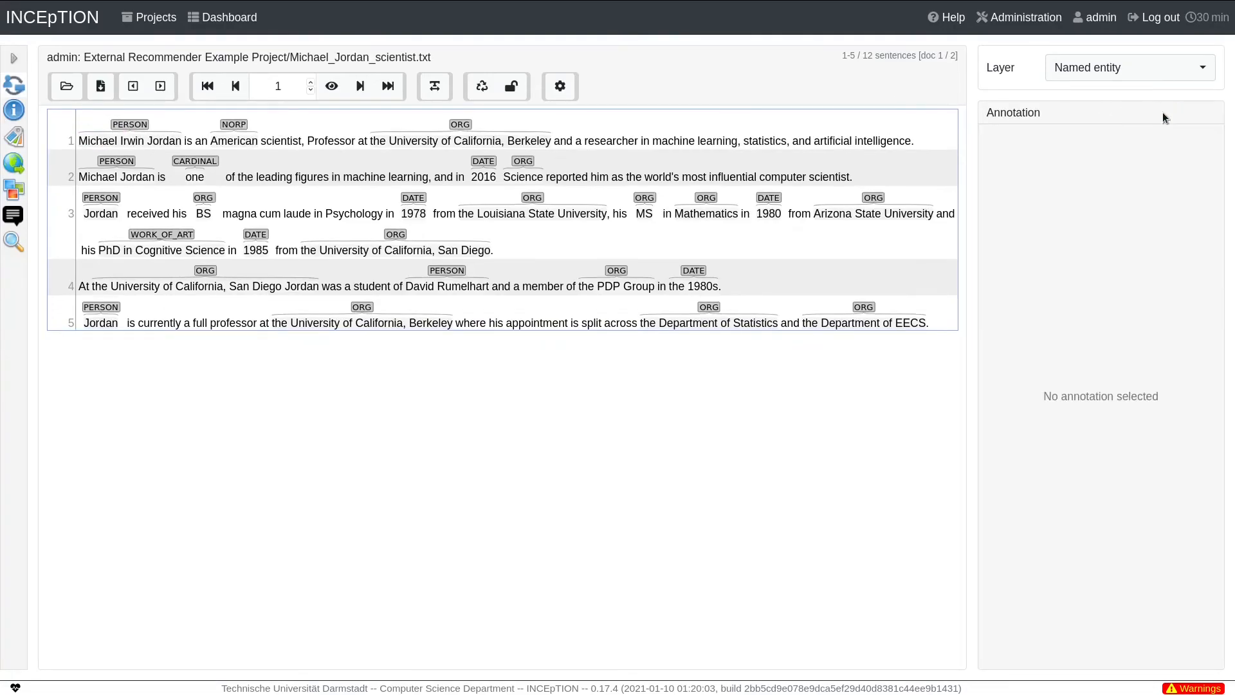
pyautogui.click(129, 124)
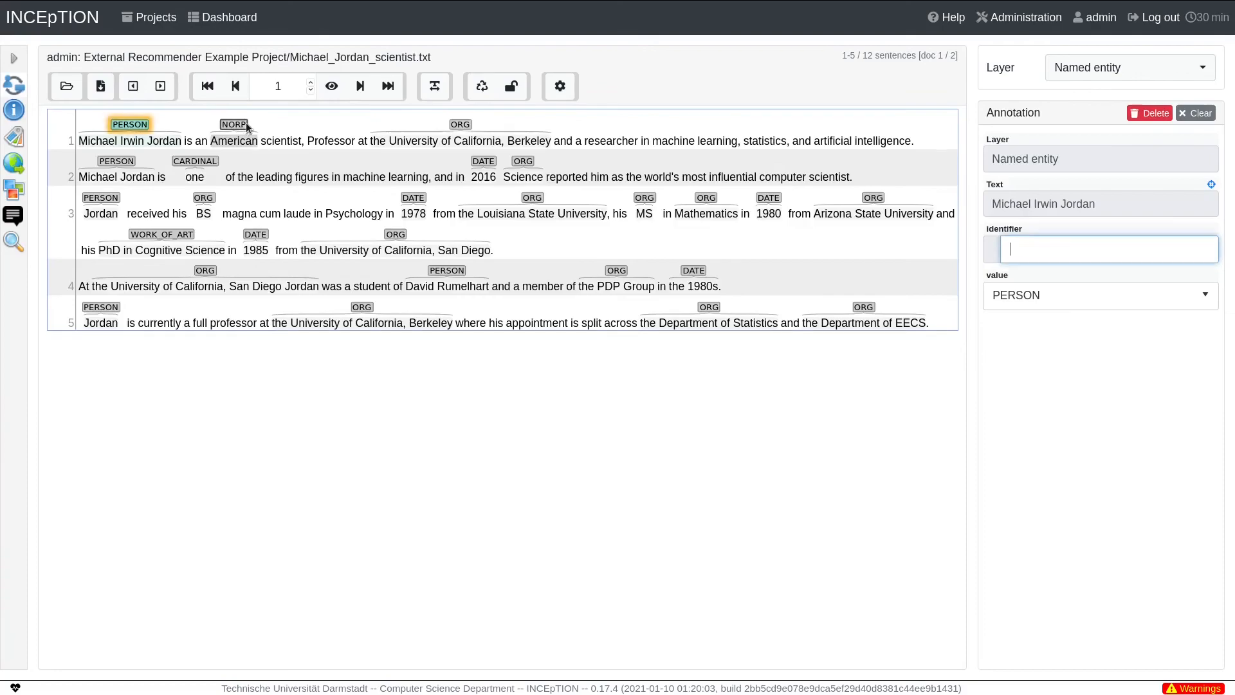
pyautogui.click(234, 123)
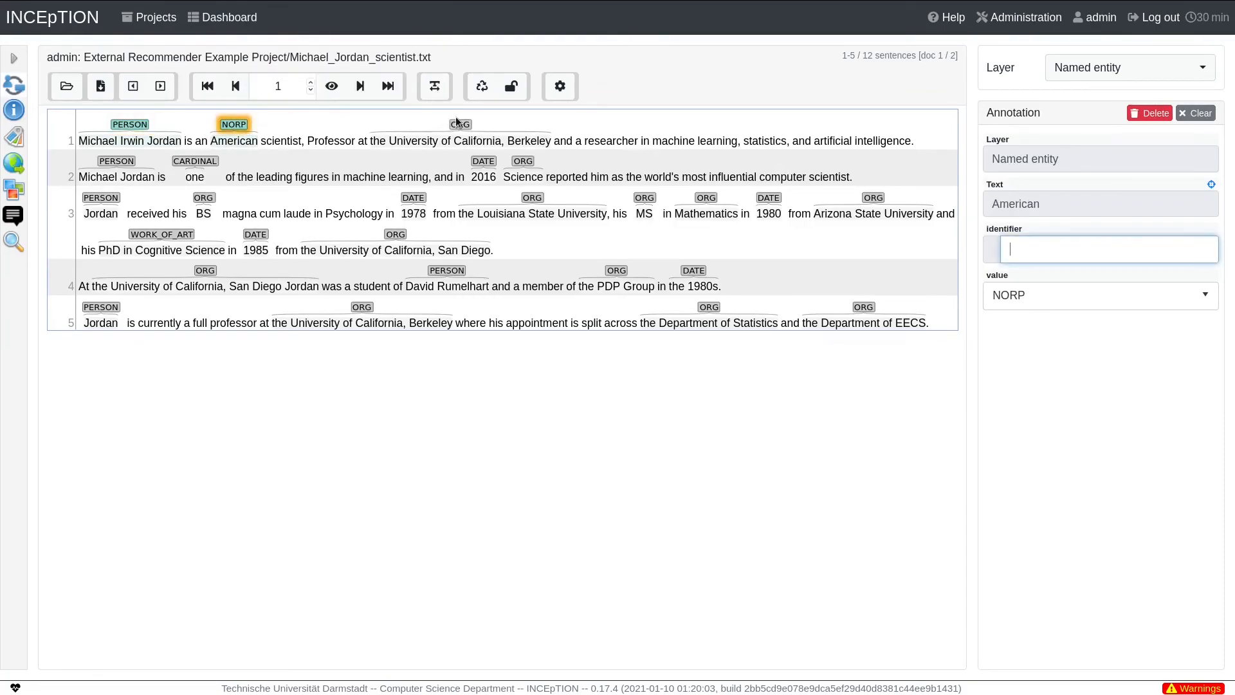
pyautogui.click(460, 123)
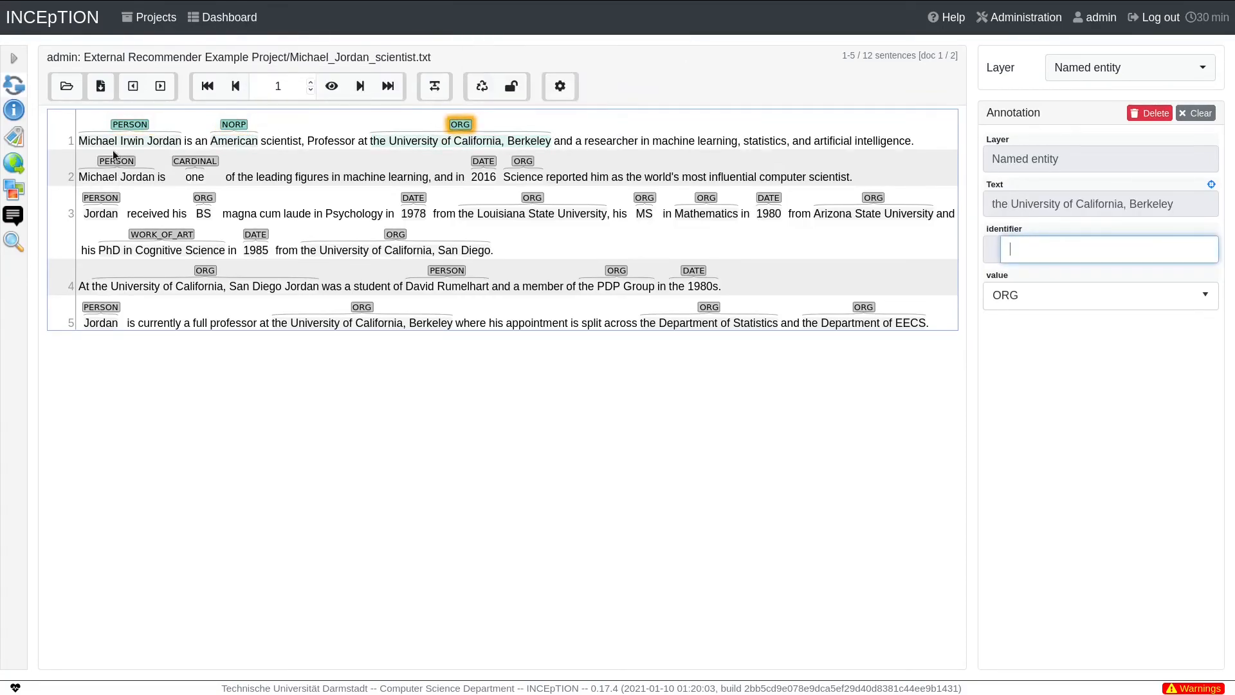
# - Accept PERSON for Michael Jordan, CARDINAL for one, DATE for 2016, ORG for Science
pyautogui.click(116, 161)
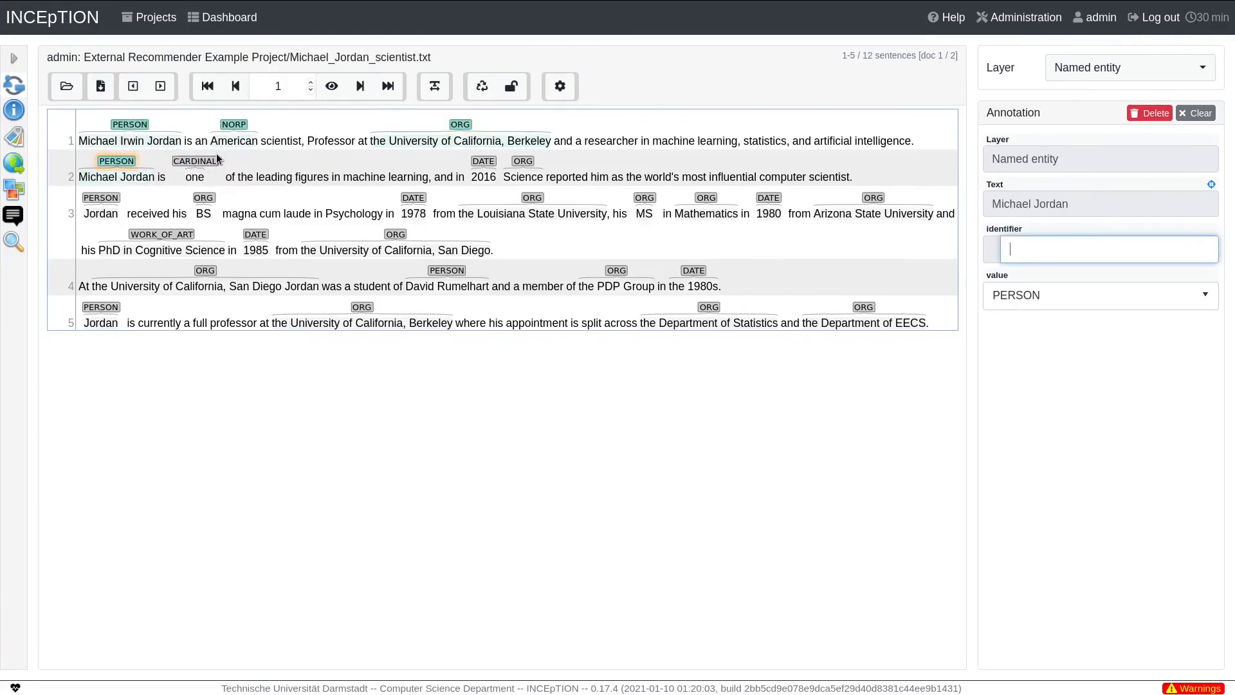
pyautogui.click(195, 176)
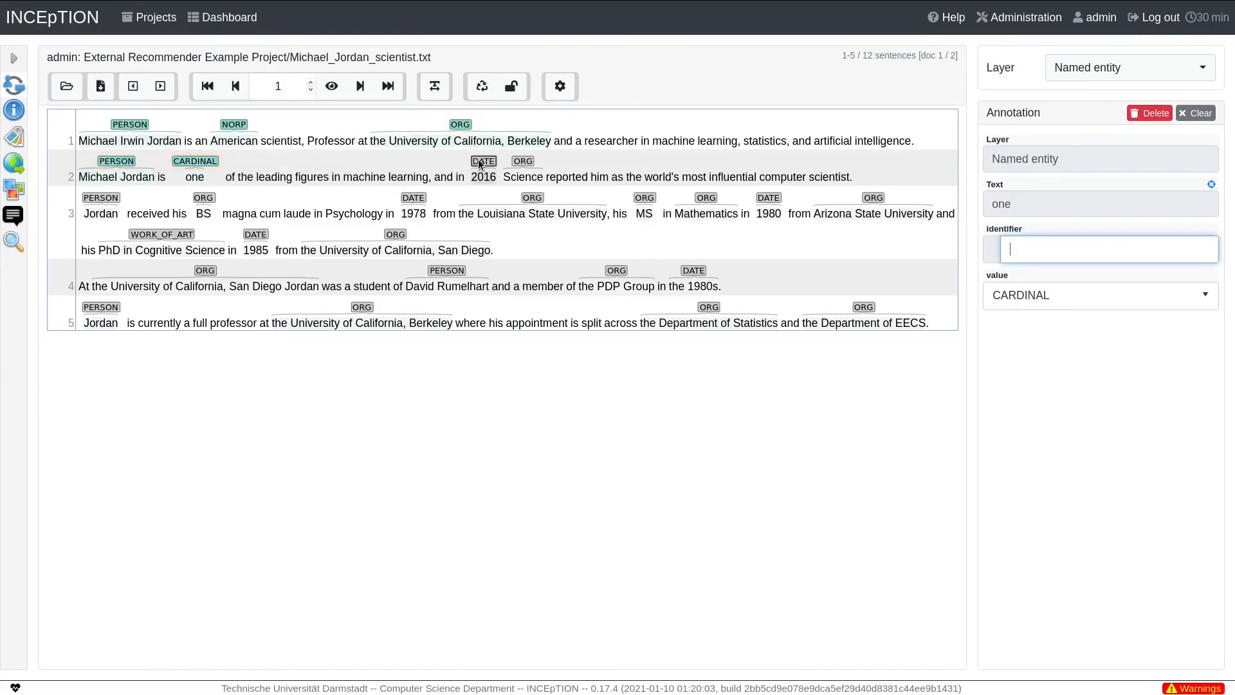
pyautogui.click(483, 161)
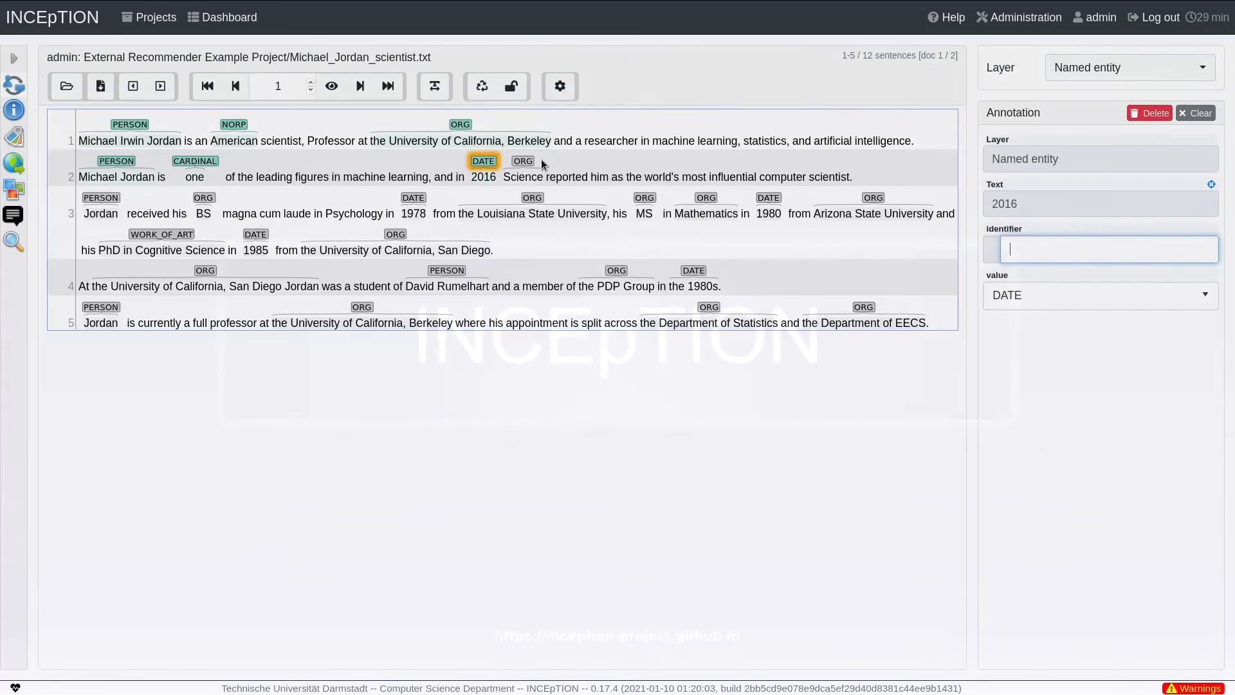
pyautogui.click(523, 161)
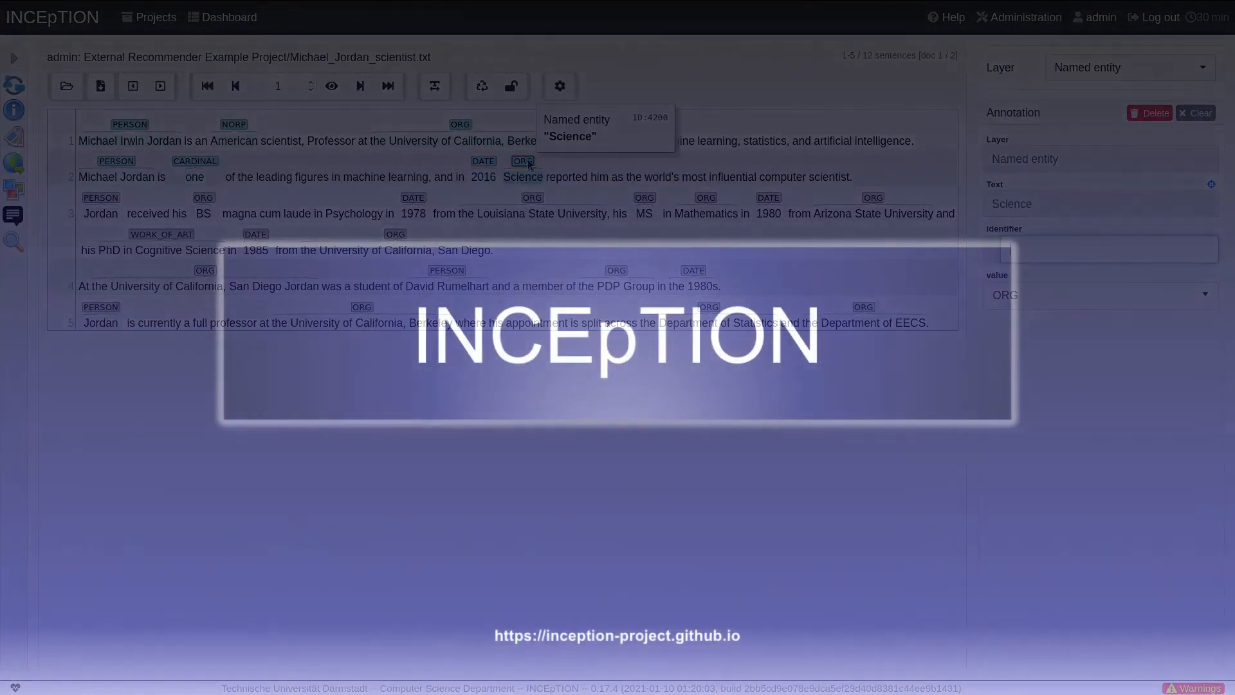